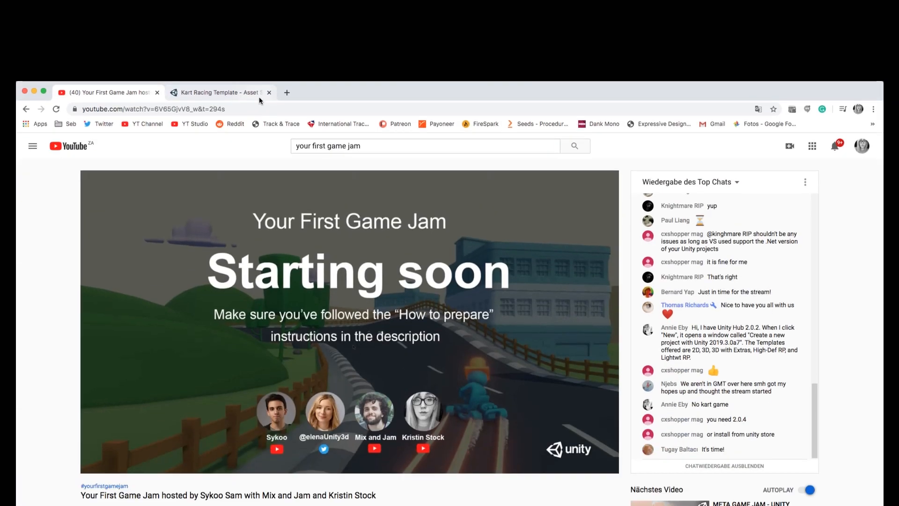
- Close the Kart Racing Template tab and scroll the live chat on the stream page
left_click(269, 93)
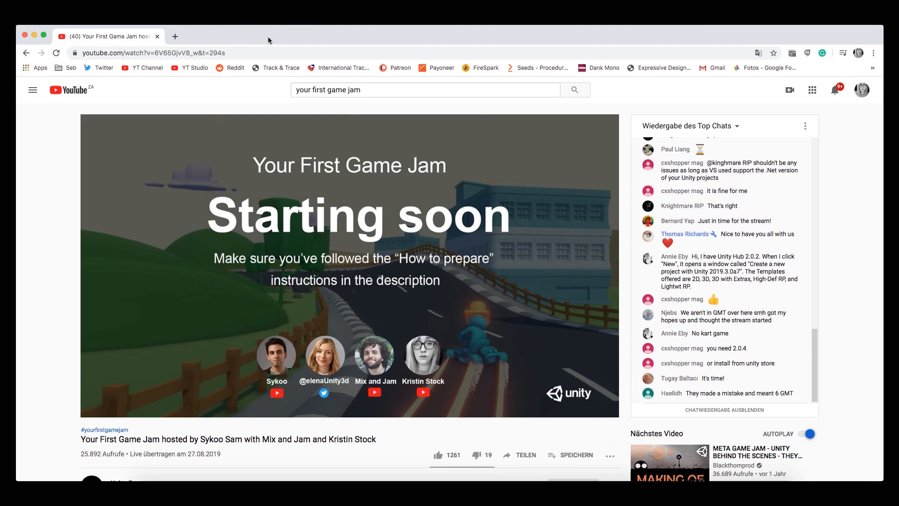
mouse_move(822, 251)
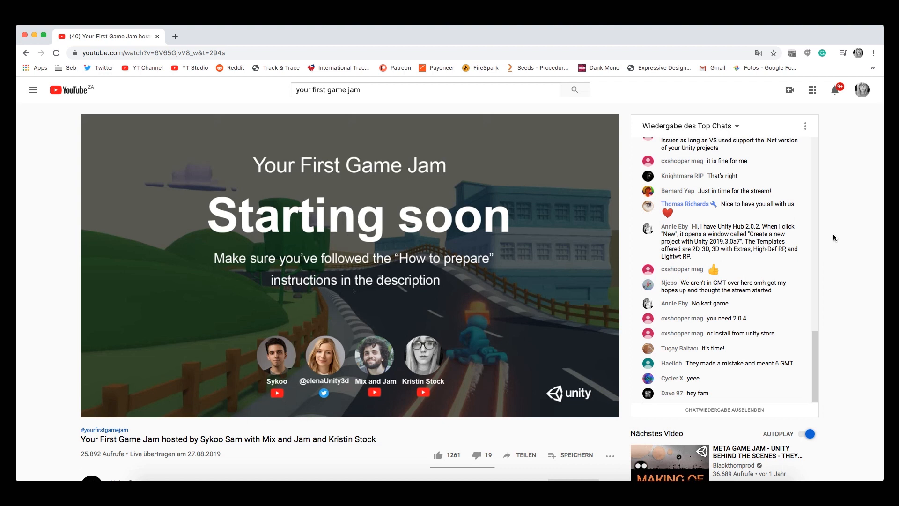
scroll("down", 3)
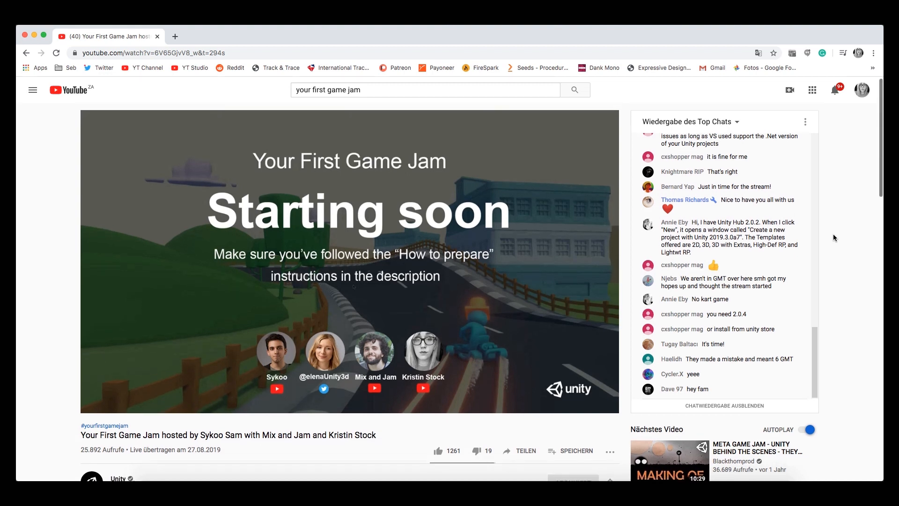
scroll("down", 3)
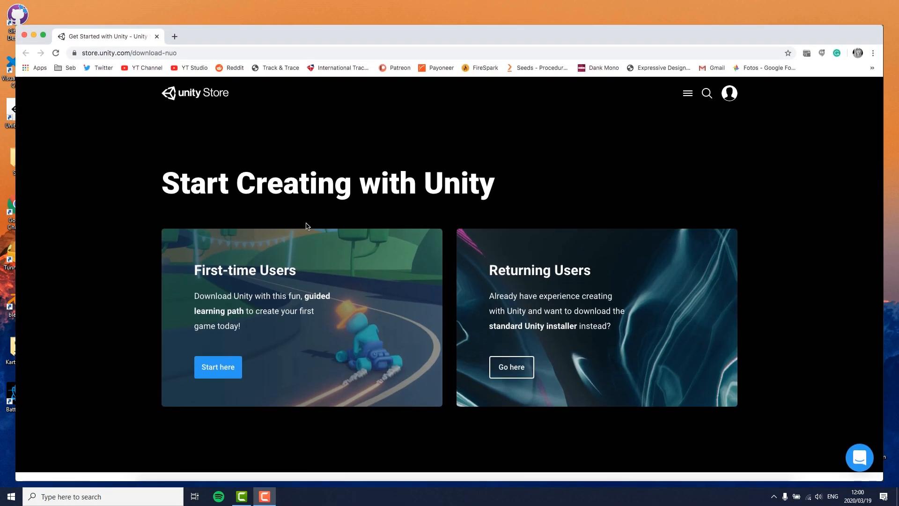
mouse_move(282, 371)
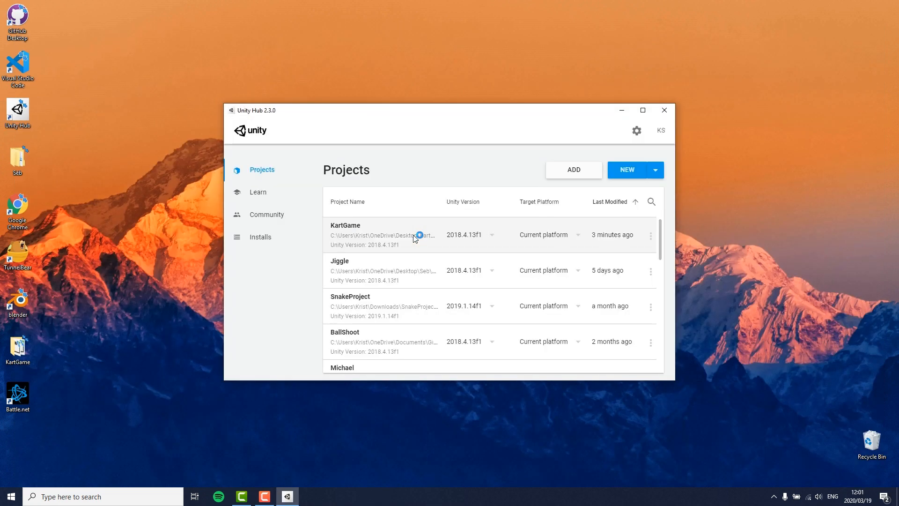
- In the Learn section's Projects list, select Karting Microgame and open the downloaded project
left_click(257, 191)
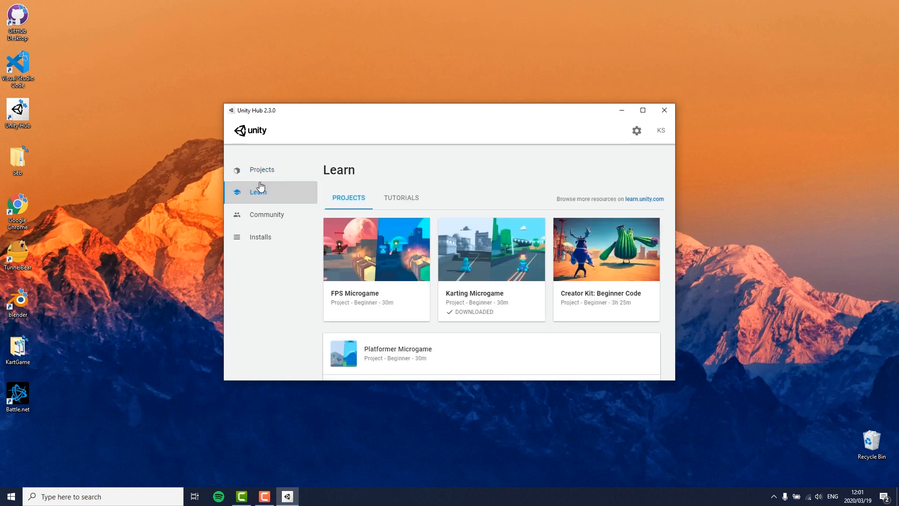
scroll("down", 3)
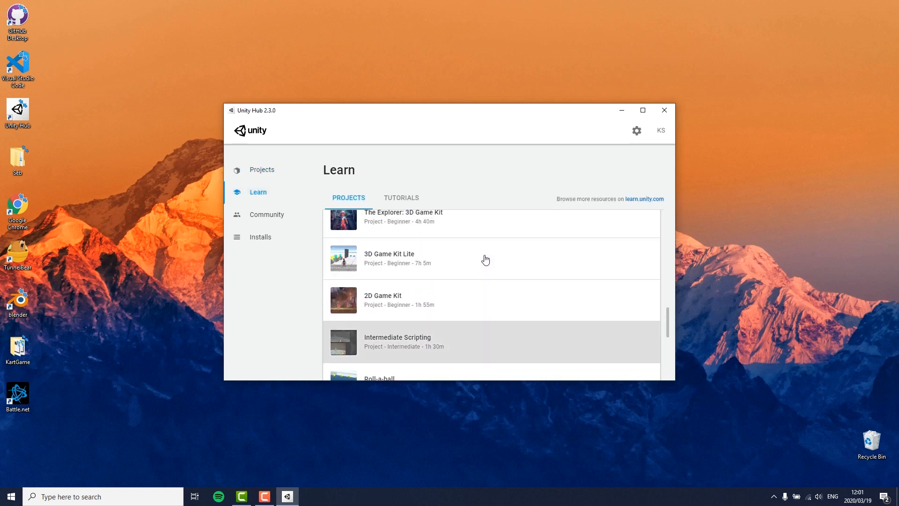
scroll("up", 3)
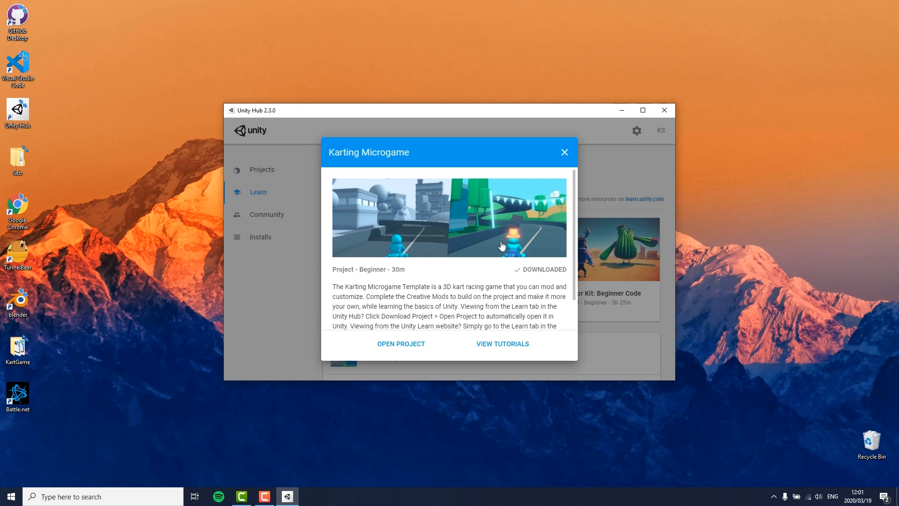
mouse_move(538, 277)
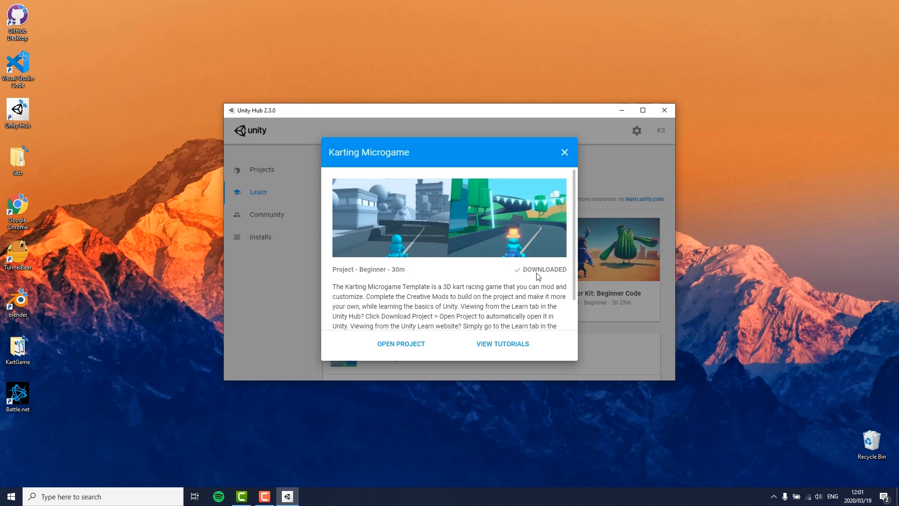
scroll("down", 3)
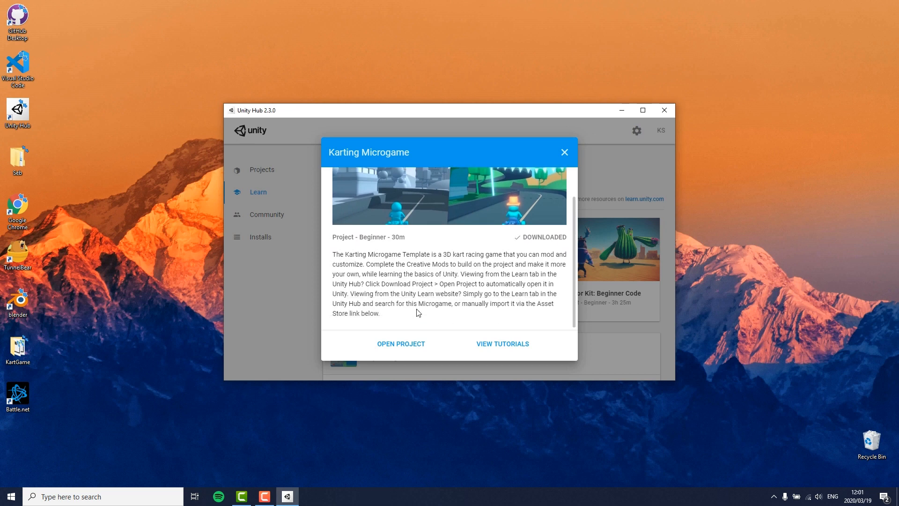
mouse_move(409, 348)
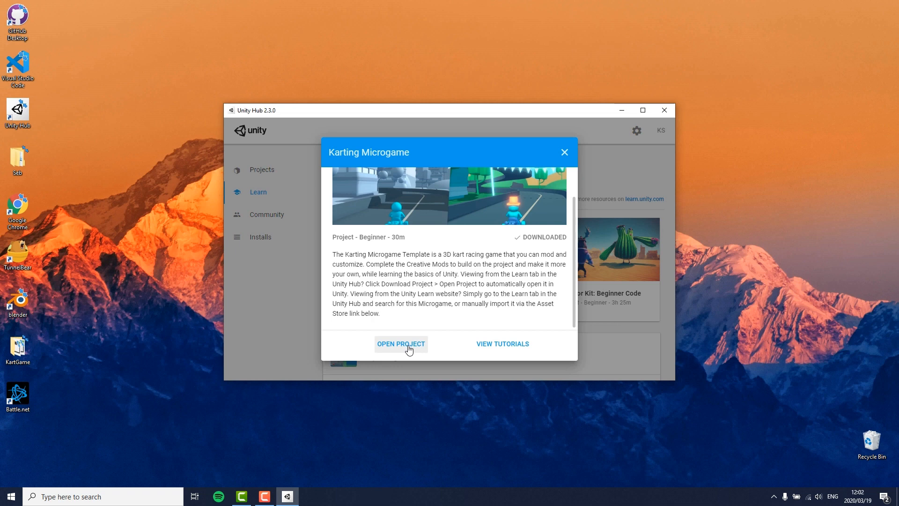
left_click(502, 344)
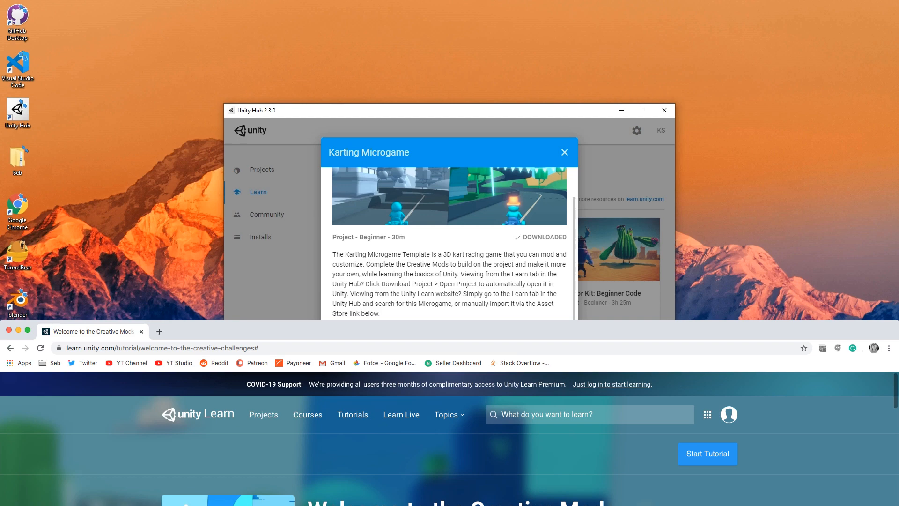
- Bring the Creative Mods tutorial page forward and scroll to its Get the latest Microgame step
left_click(665, 111)
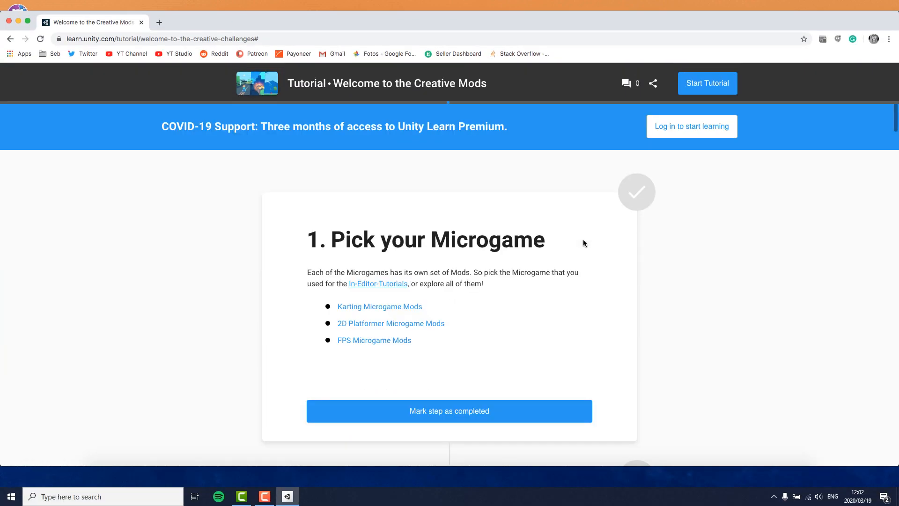
scroll("down", 3)
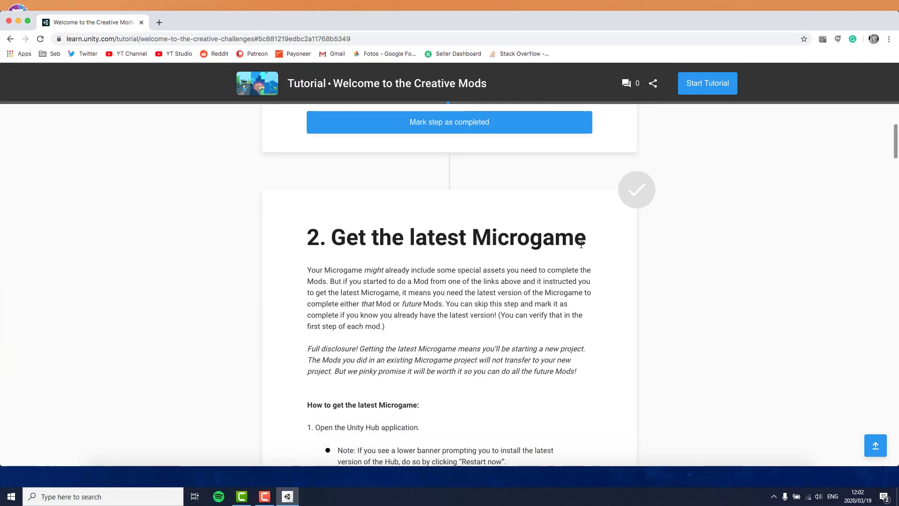
scroll("down", 3)
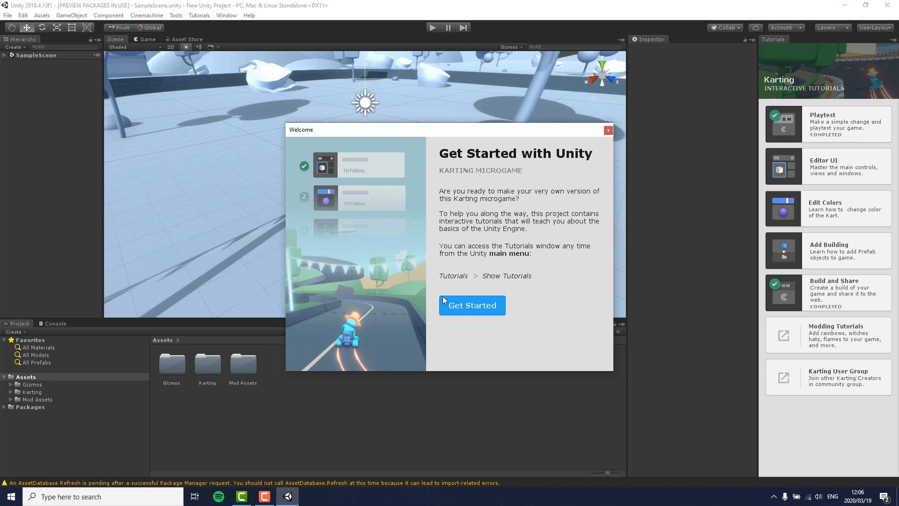
mouse_move(459, 304)
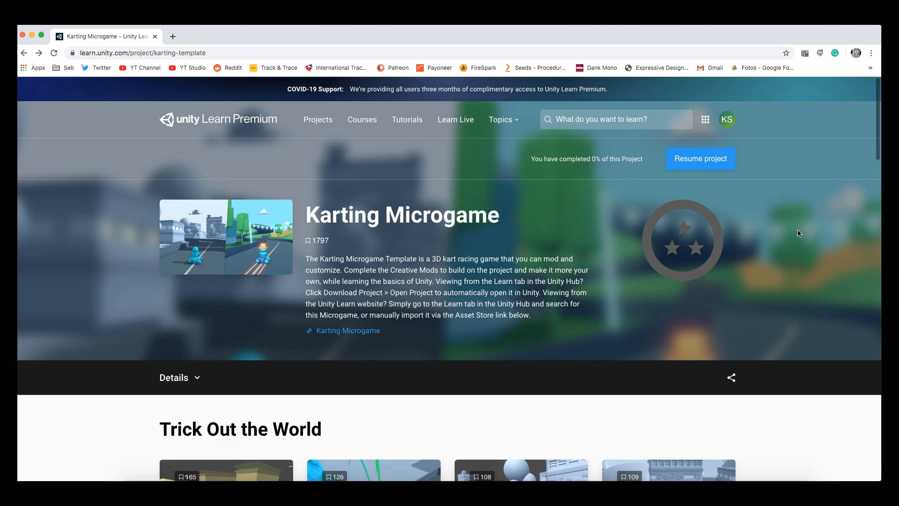
- Scroll through the Karting Mods such as Trick Out the World and Design Your Own Level
scroll("down", 3)
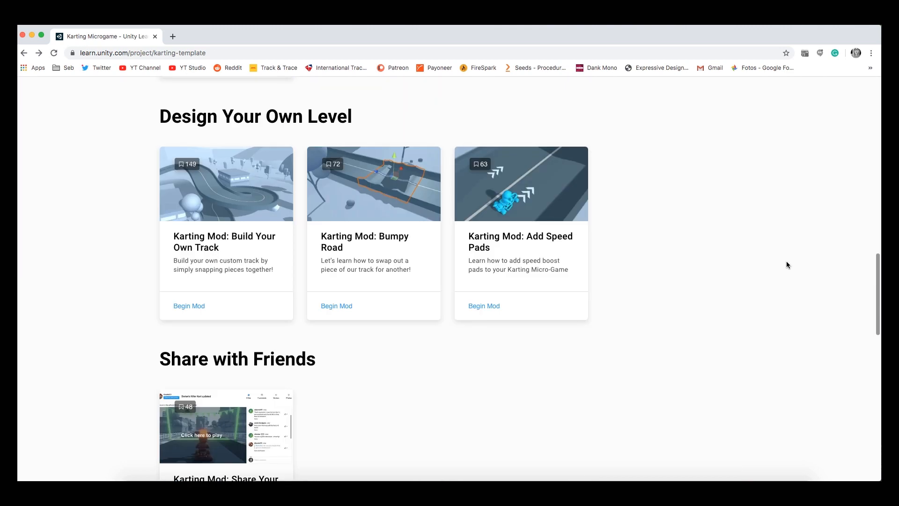
scroll("down", 3)
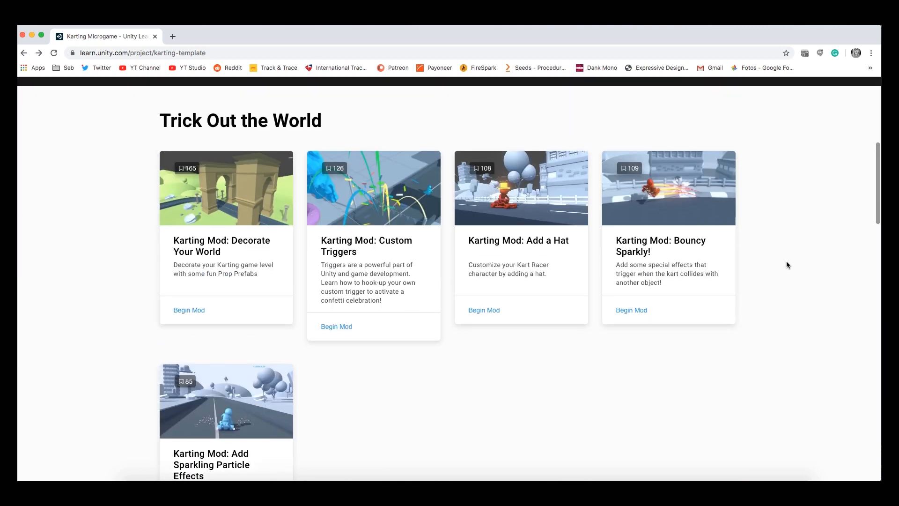
scroll("down", 3)
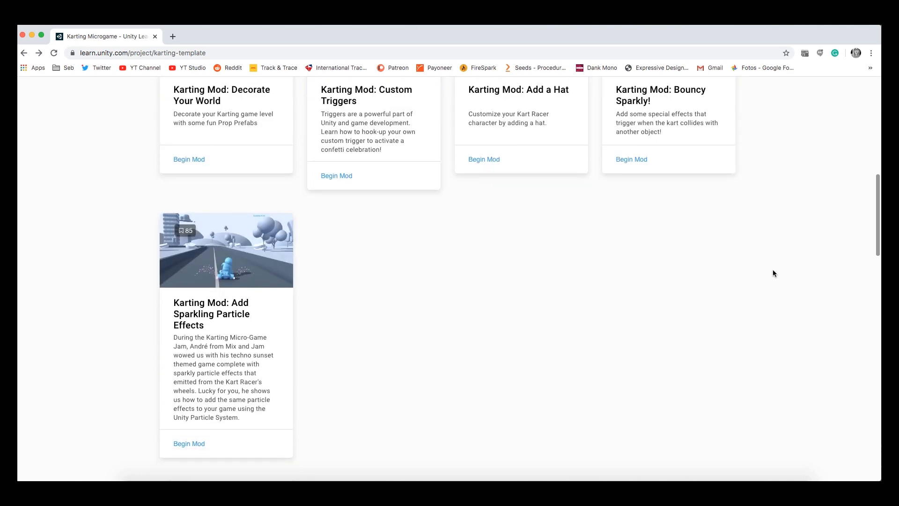
scroll("down", 3)
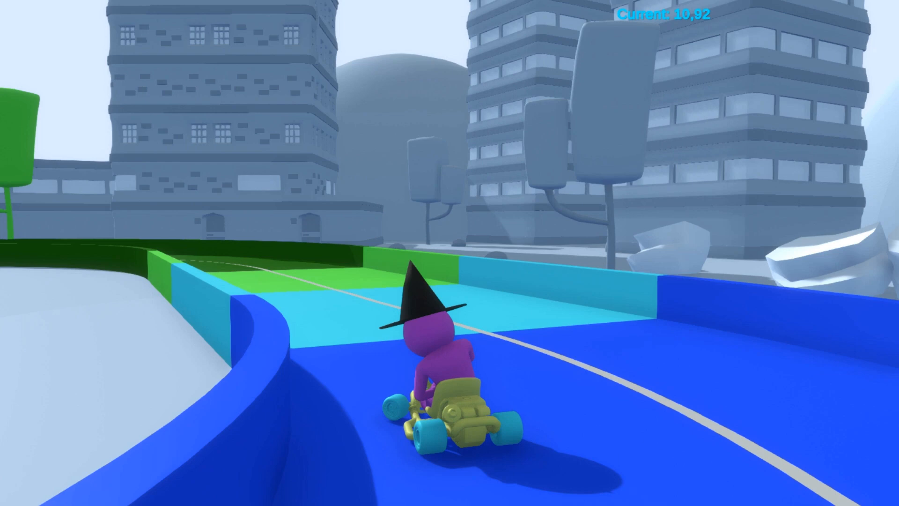
- Stop Play mode and create a new C# script named GhostManager in Assets
key("w")
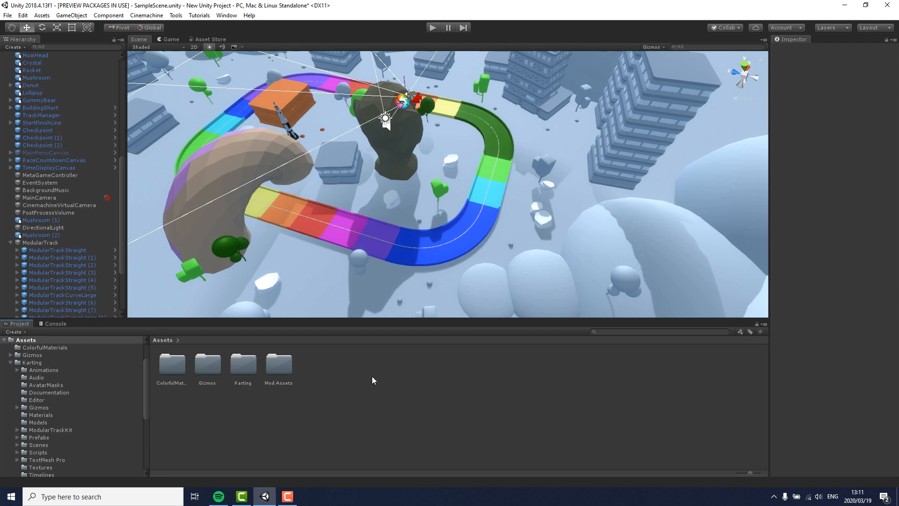
right_click(372, 380)
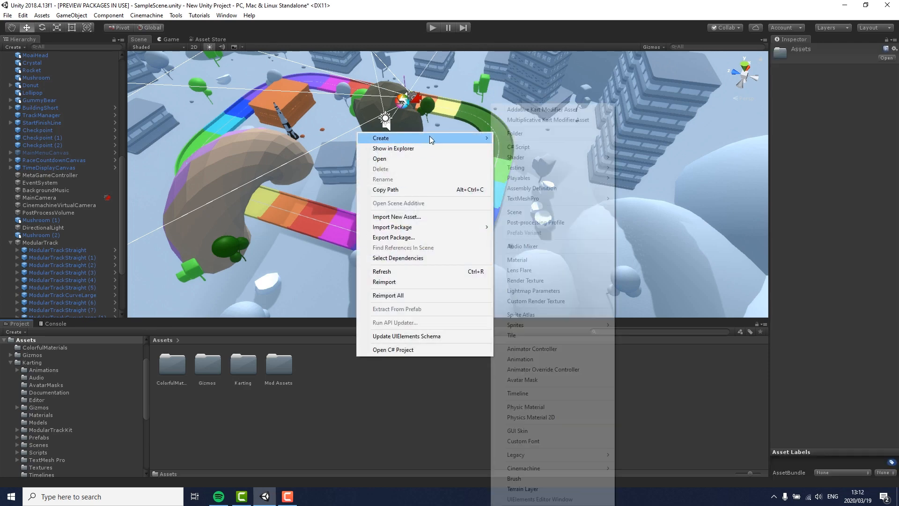
left_click(519, 147)
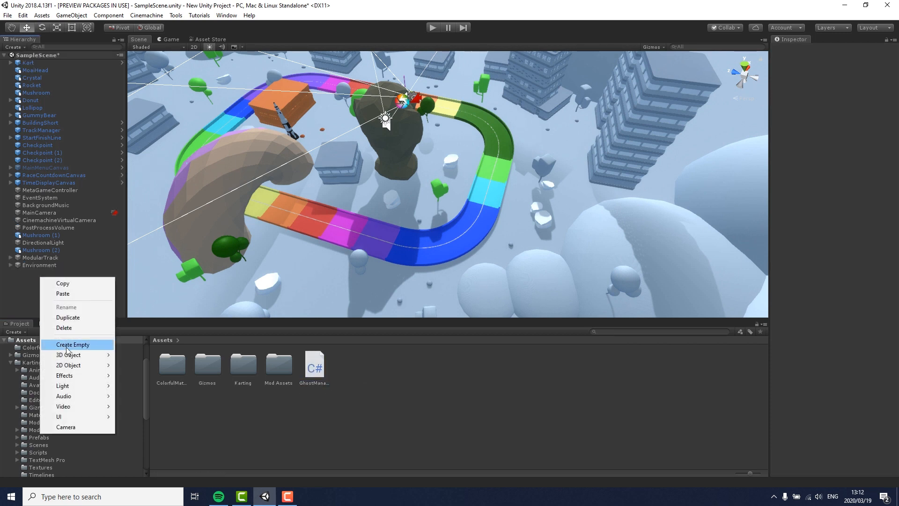
- Create an empty GhostManager object with the script and open GhostManager.cs in Visual Studio
left_click(72, 345)
type("GhostManager")
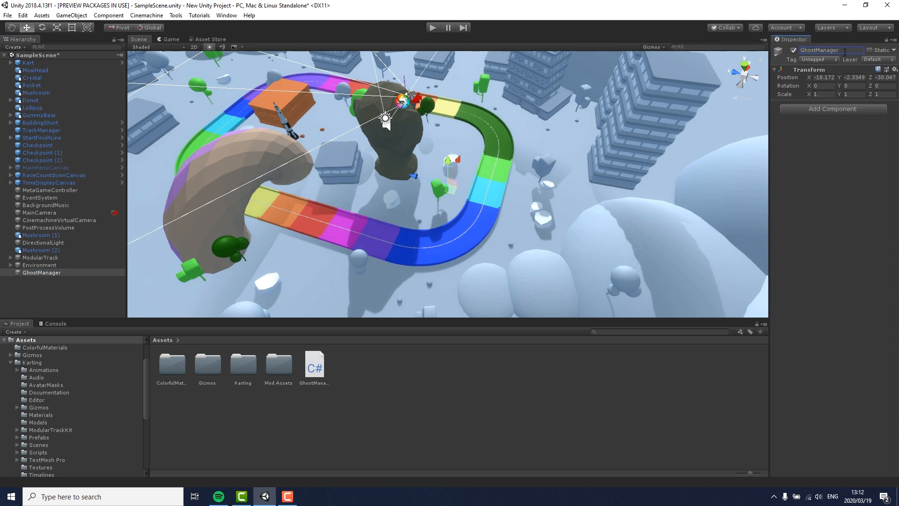
left_click(315, 364)
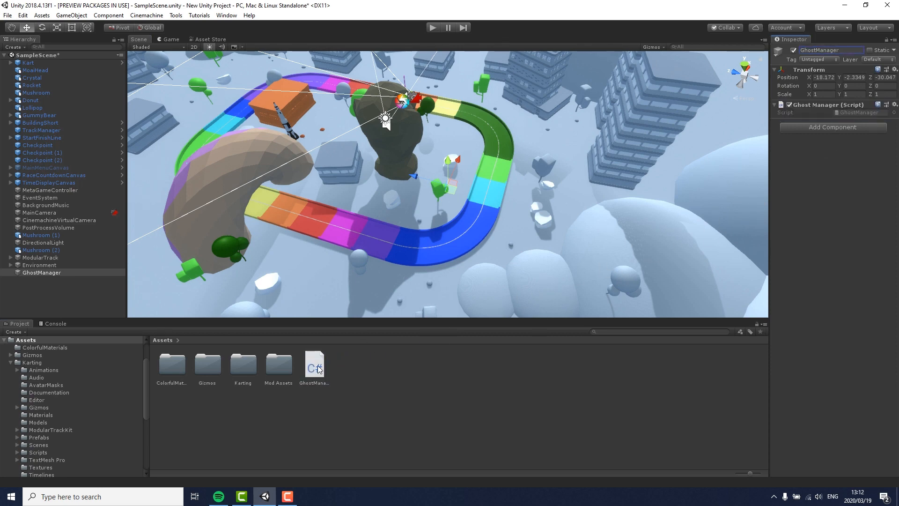
double_click(315, 363)
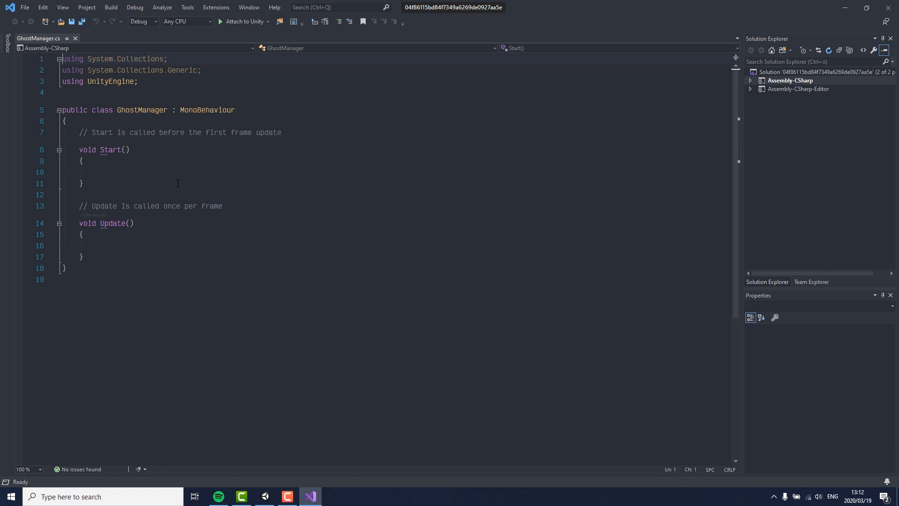
- Define a GhostTransform struct with Vector3 position/rotation and a constructor copying a Transform
type("public struct GhostTransform")
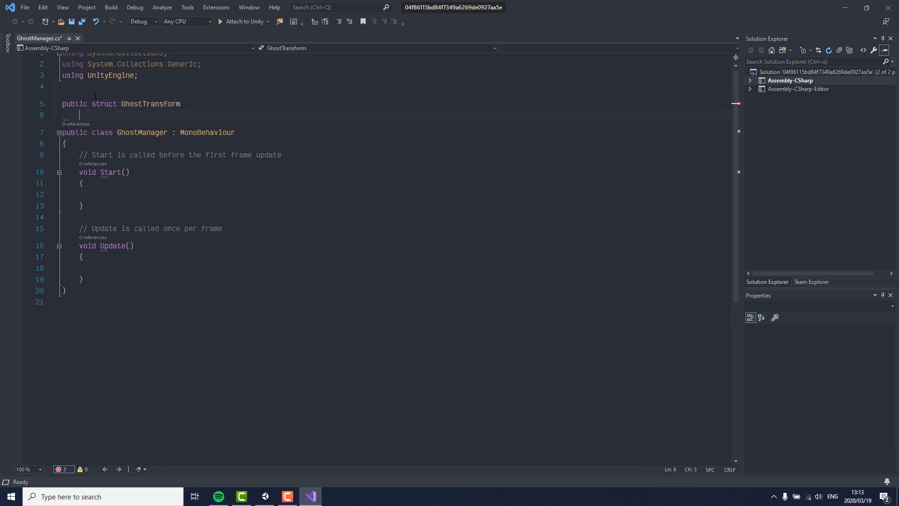
type("public Vector3 positi")
type("public Quaternion rotati")
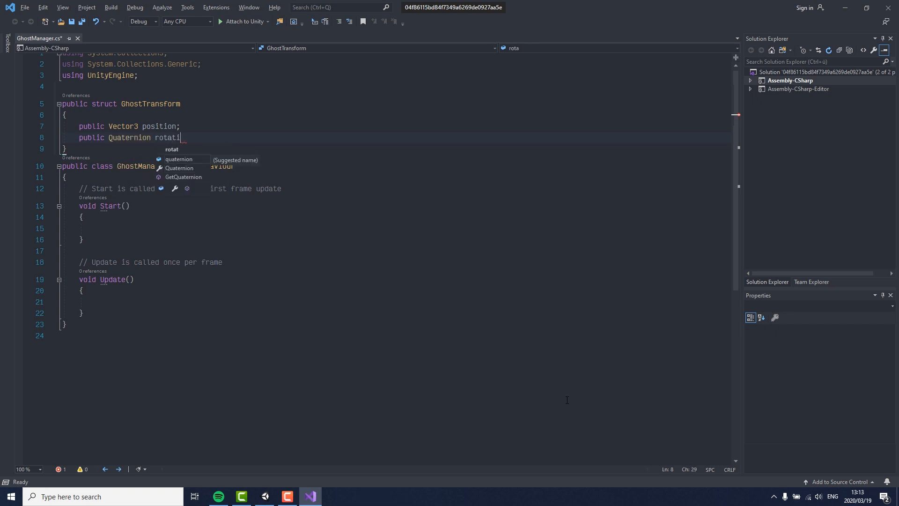
type("on;")
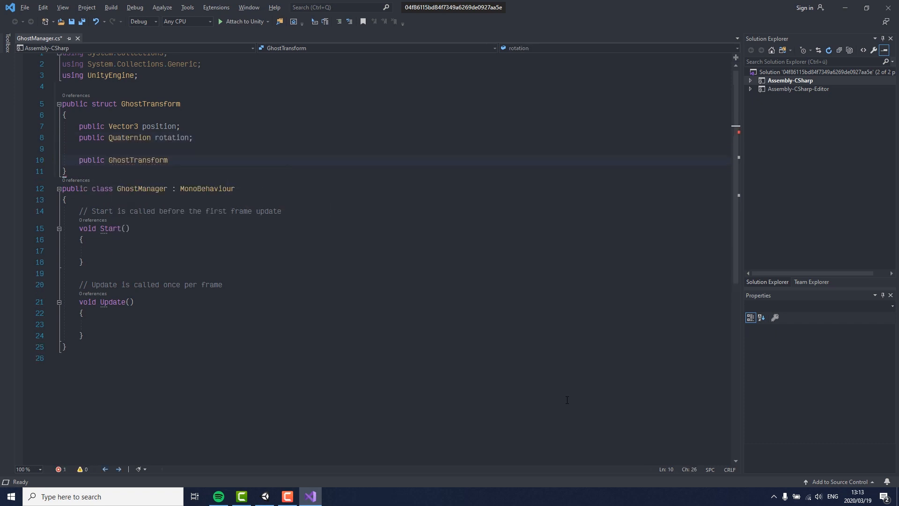
type("this.position = transform.position;")
type("public Transform ghostKart;")
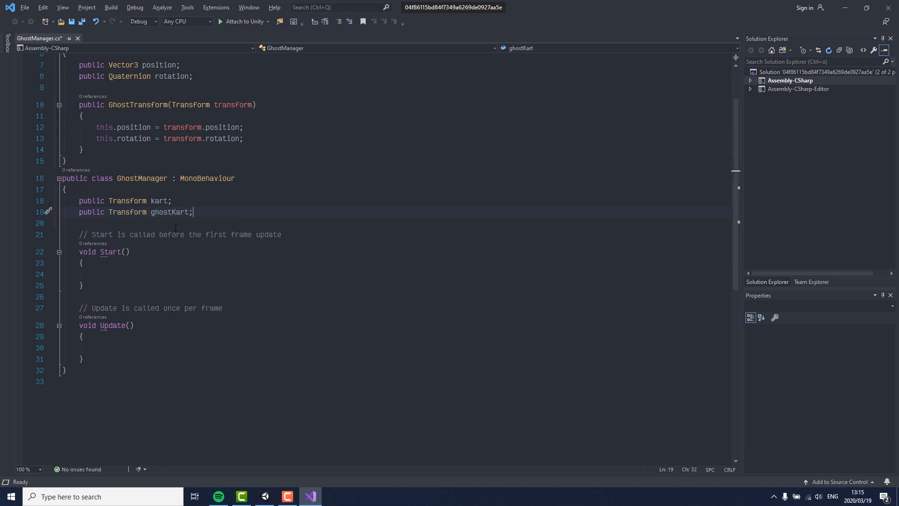
- Declare kart, ghostKart, recording, playing fields and a recordedGhostTransforms list in GhostManager
key("Enter")
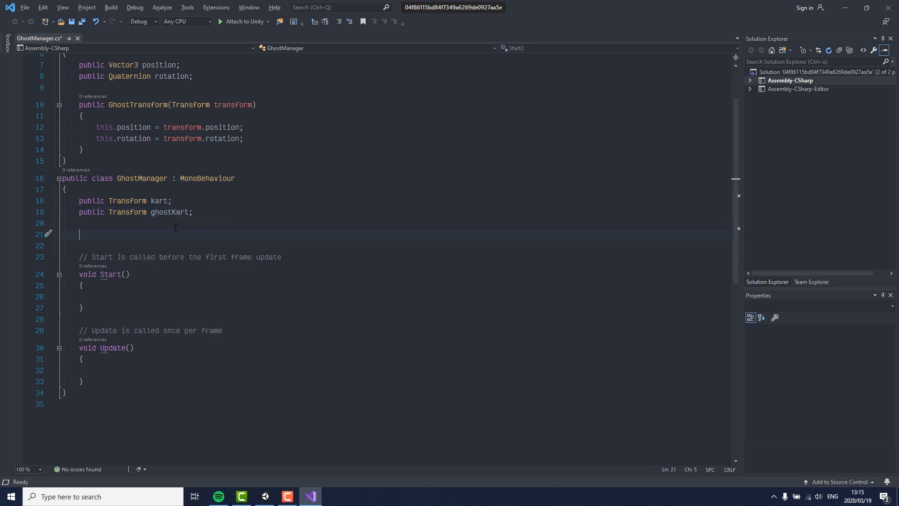
type("public bool recording;")
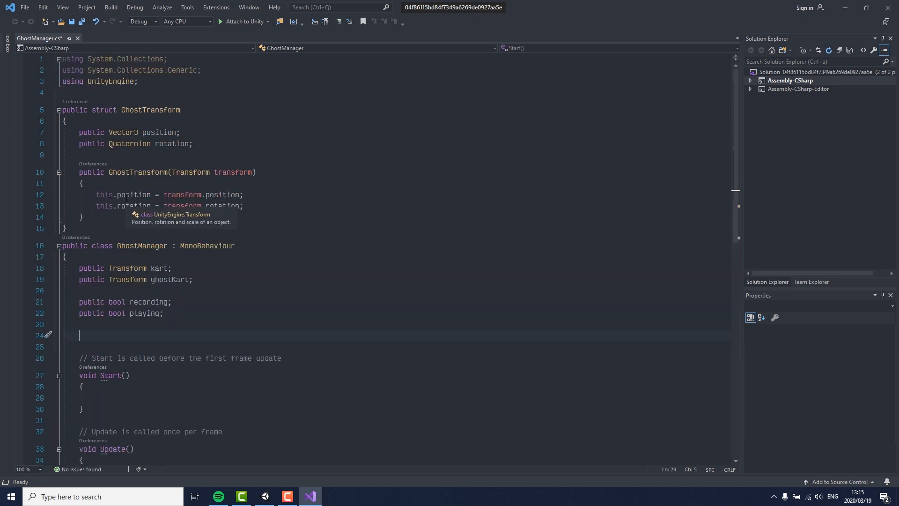
type("public")
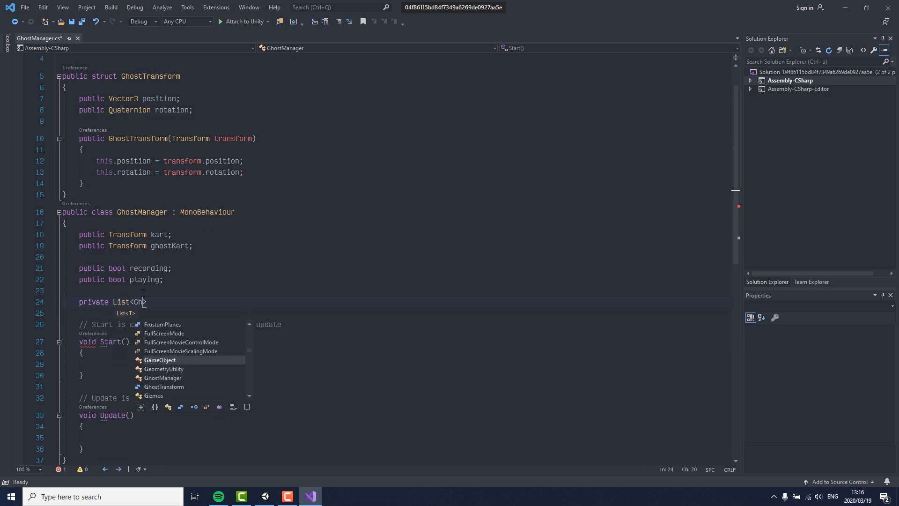
type("GhostTransform> recordedGhostTransforms = new List<GhostTransform>();")
type("if(recording == true")
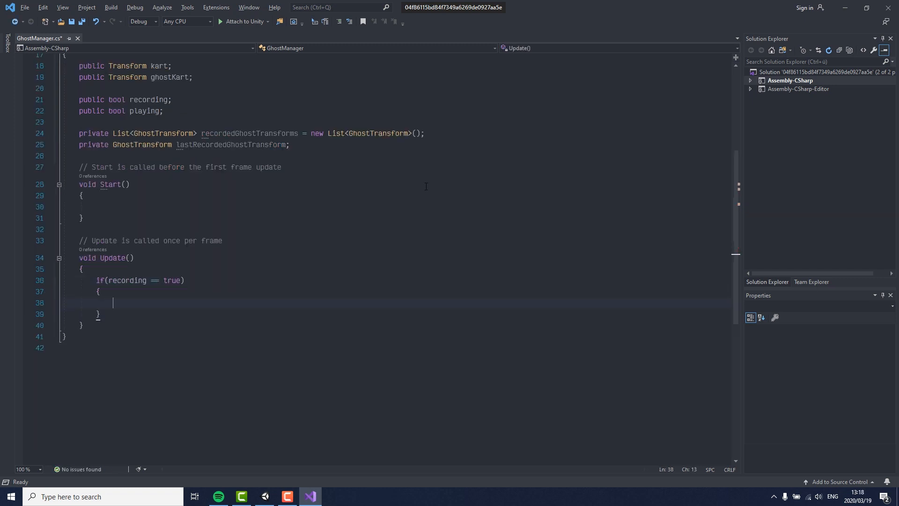
- In Update, add a new GhostTransform to the list whenever the kart's position or rotation changed
type("if(kart.")
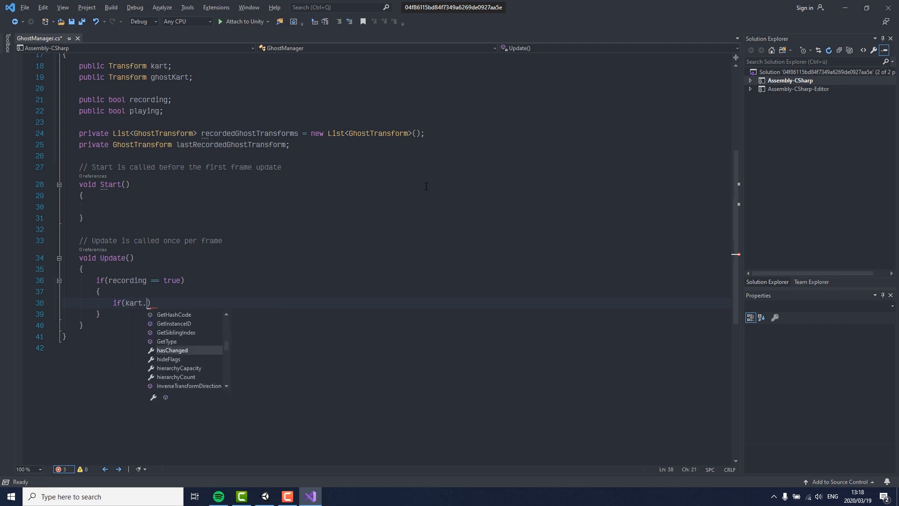
type("position !=")
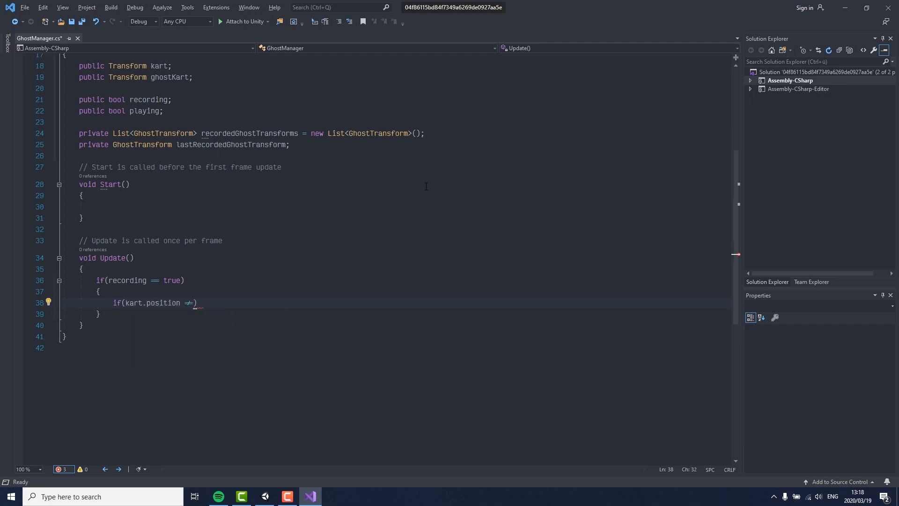
type("lastRecordedGhostTransform.")
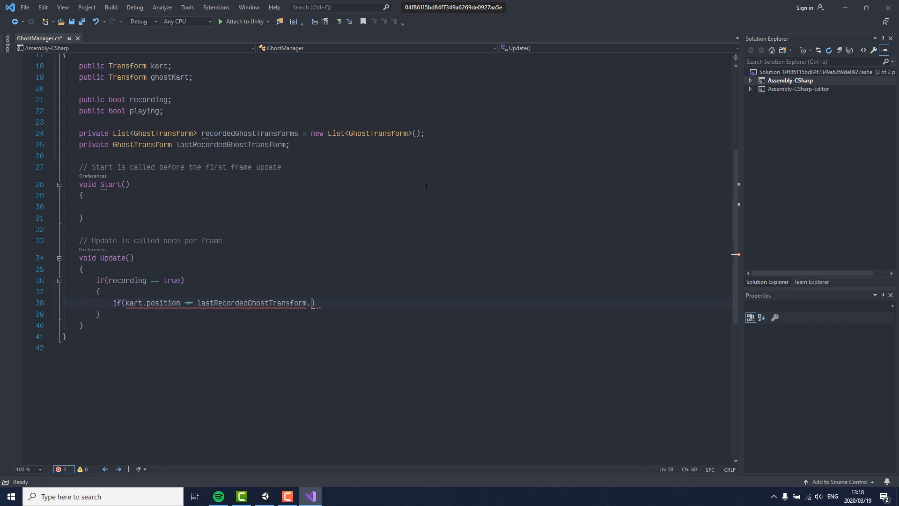
type("position || kart.rotation")
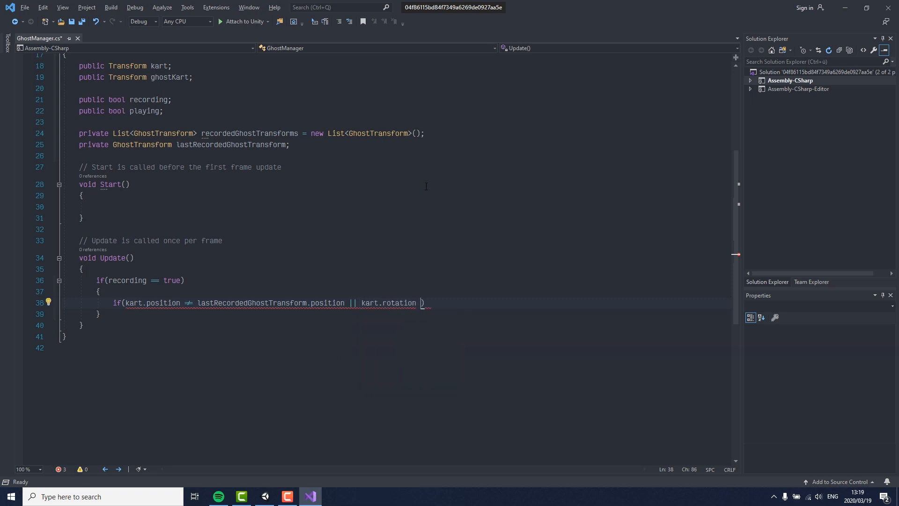
type("!= lastRecordedGhostTransform.rotation)")
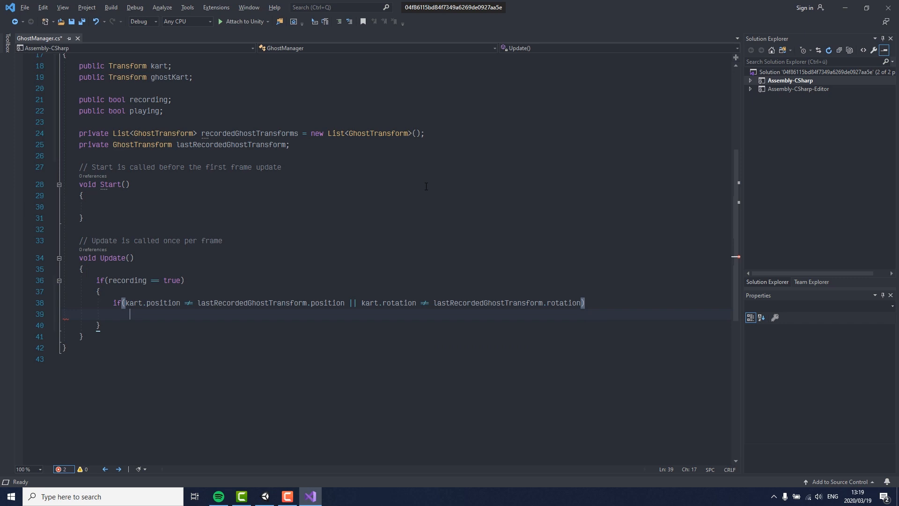
type("var newGhostTransform = new")
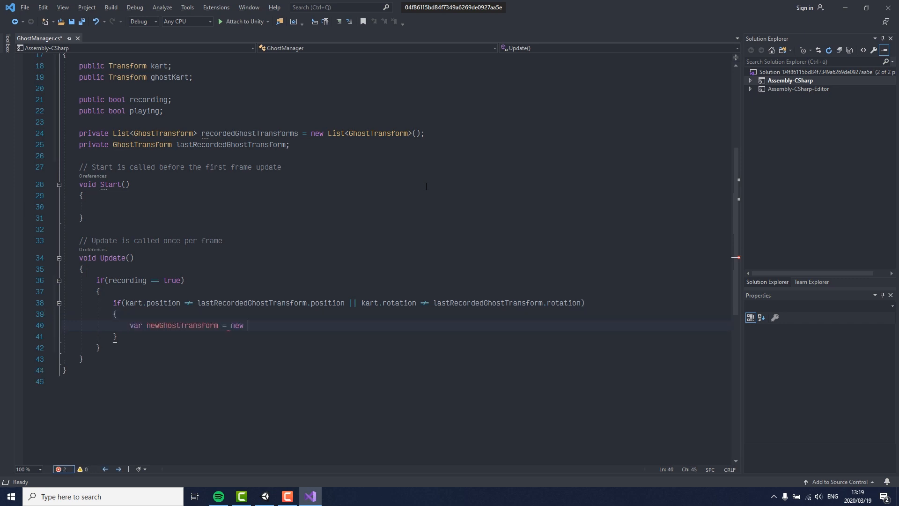
type("GhostTransform(kart);")
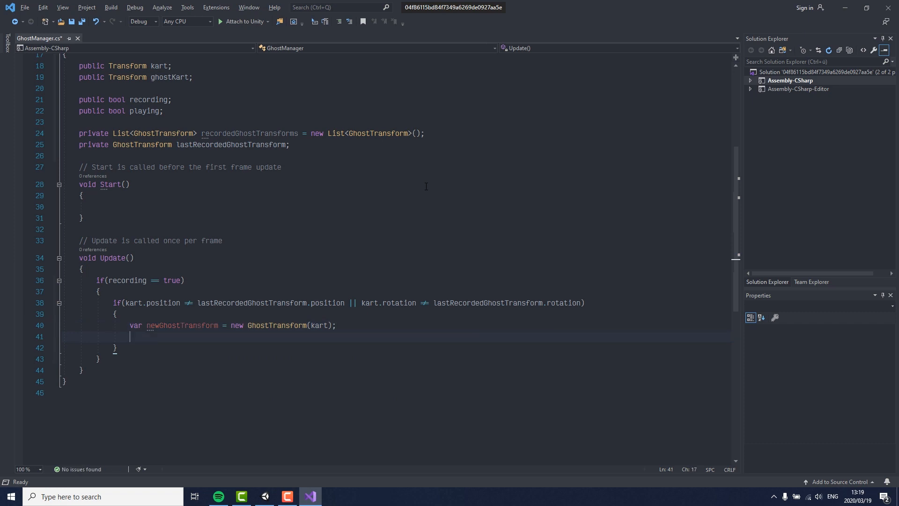
type("recordedGhostTransforms.Add(n")
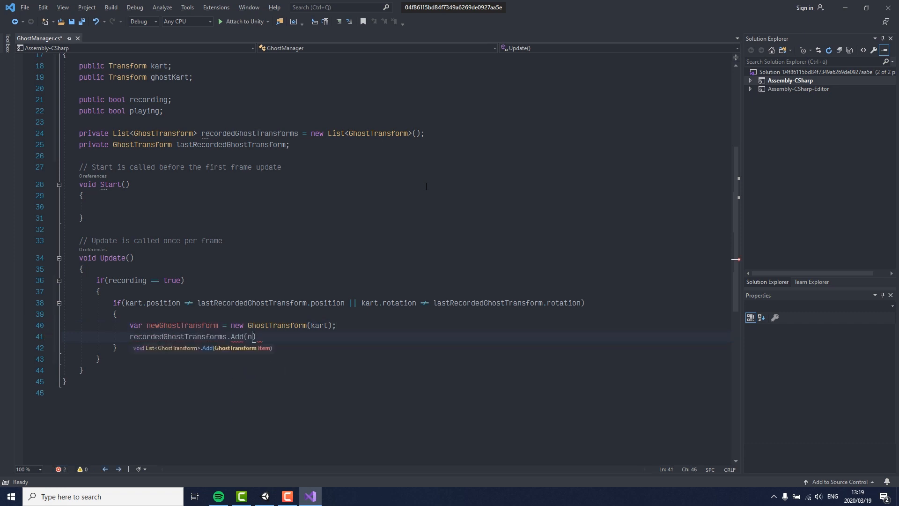
type("ewGhostTransform);")
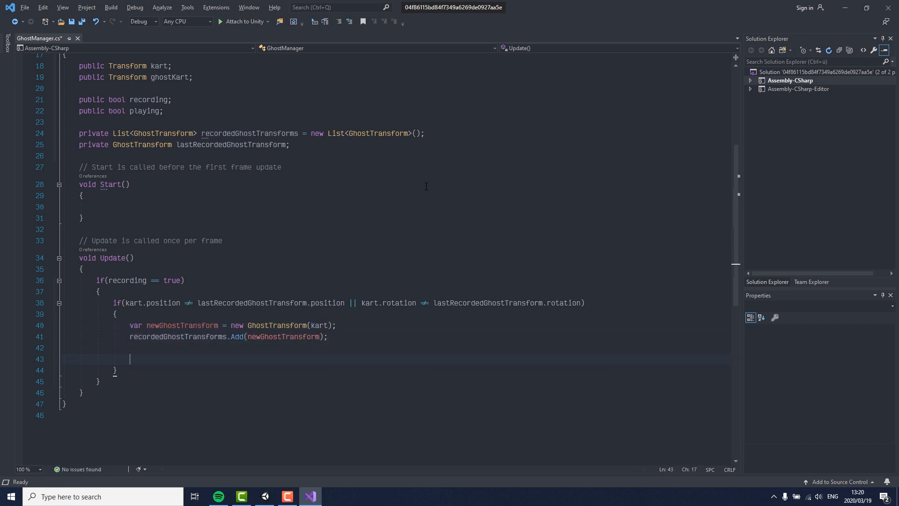
type("lastRecordedGhostTransform = new GhostTransform(driver)")
type("if(")
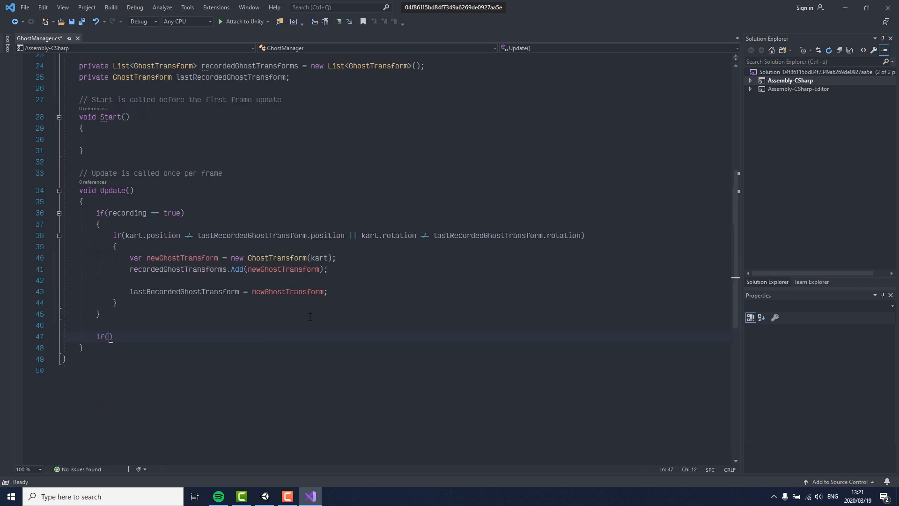
- Call Play() when playing is true; Play activates ghostKart and starts the StartGhost coroutine
type("playing == true")
type("{")
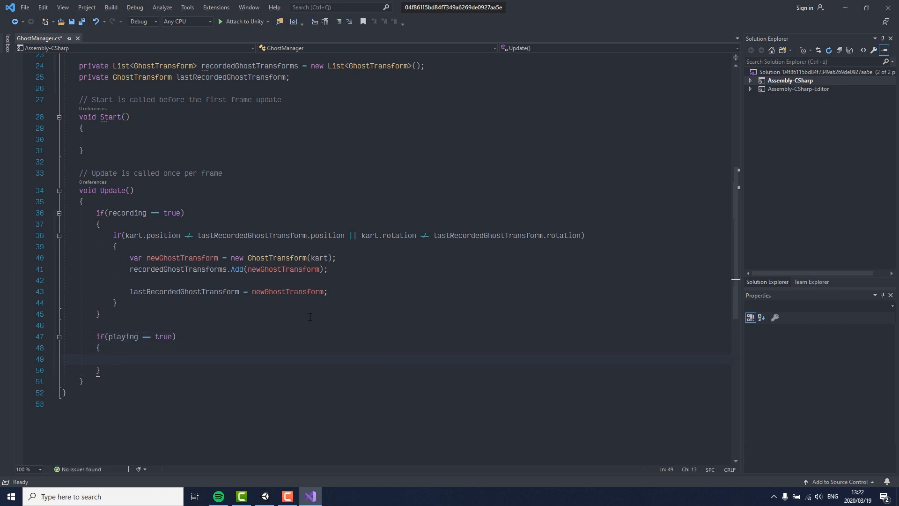
type("Play")
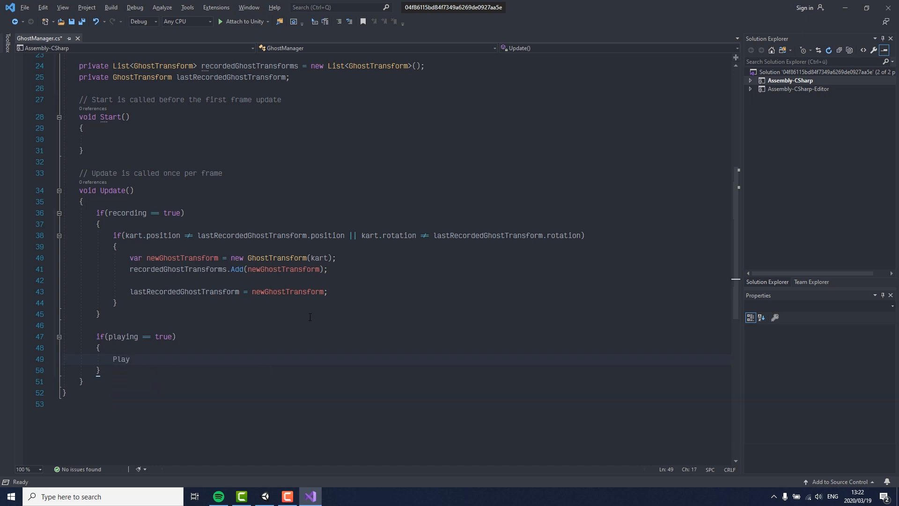
type("();")
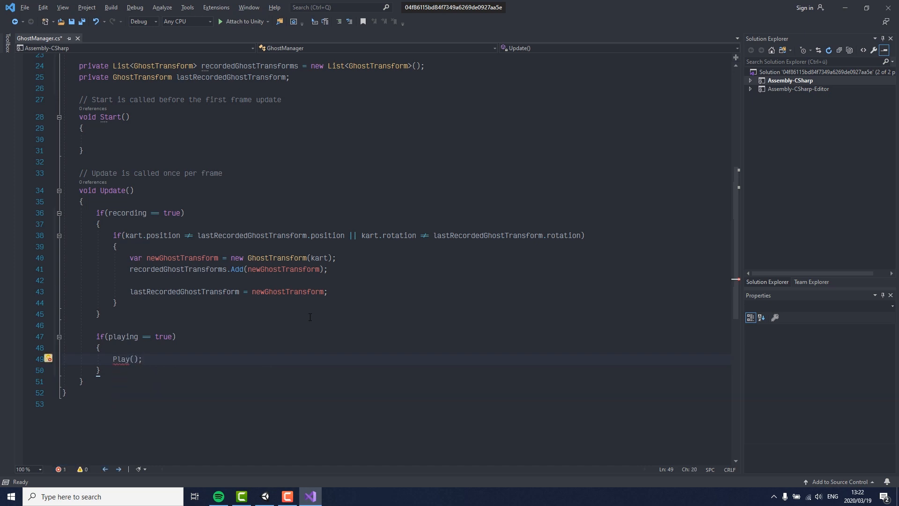
type("void Play(")
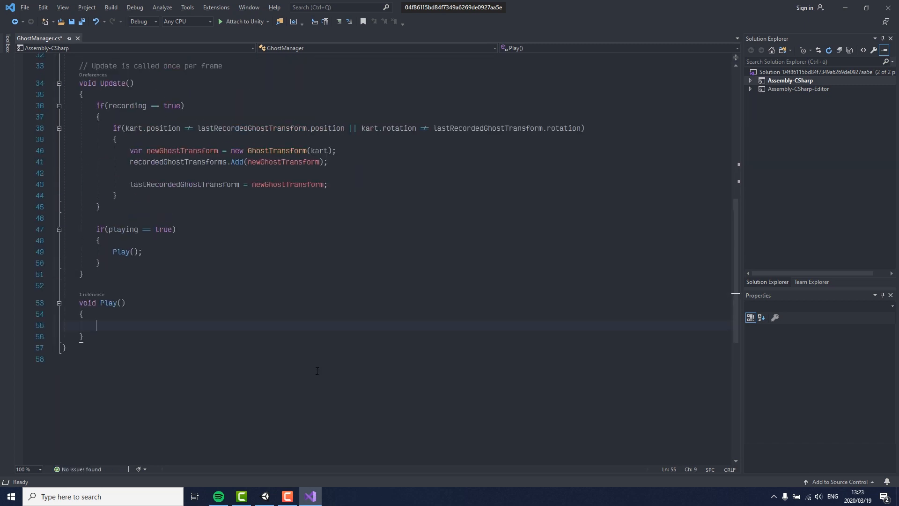
type("ghostKart.gameObject.SetActive(true);")
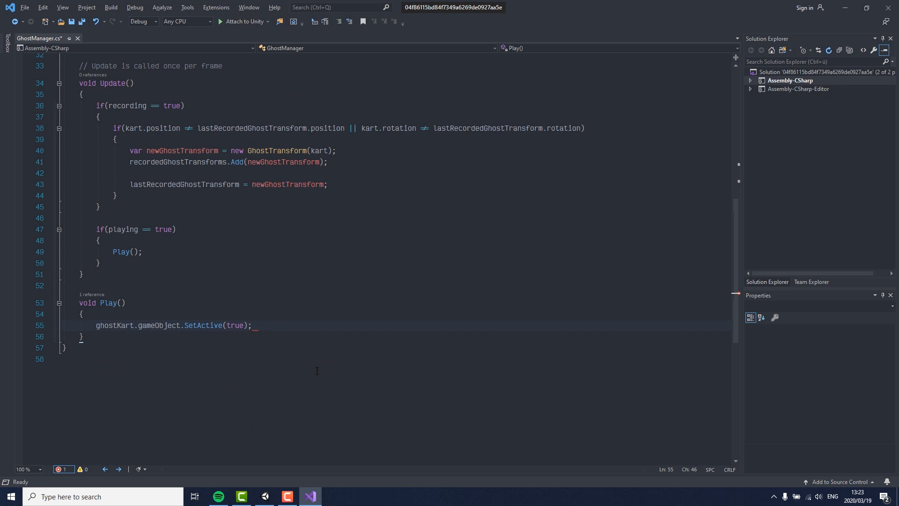
type("p")
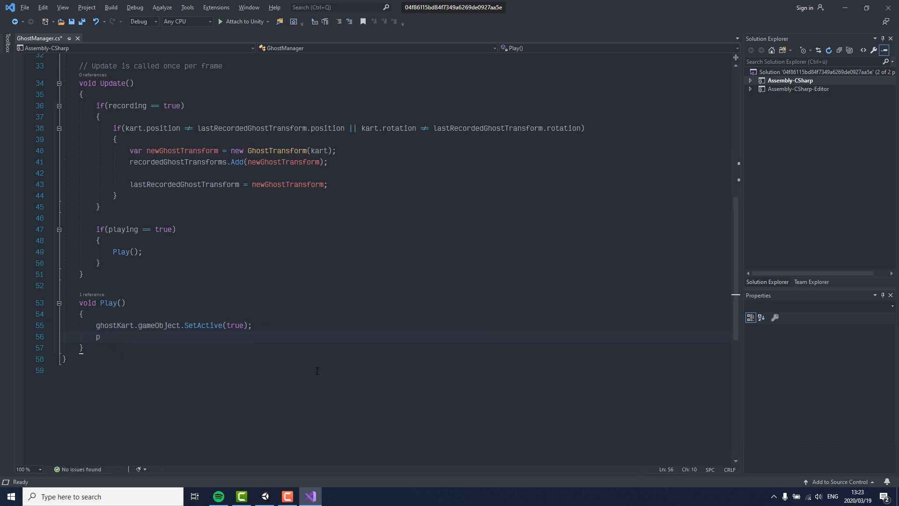
type("tartCoroutine()")
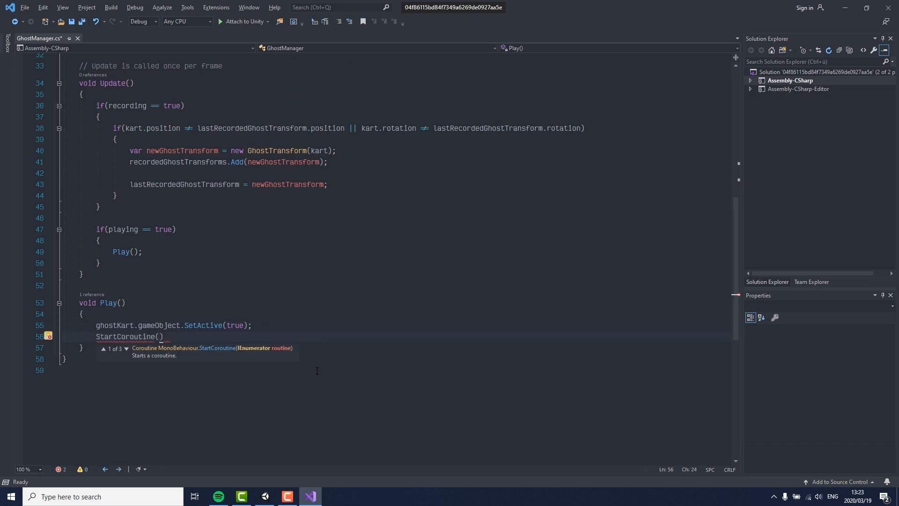
type("StartGhost()")
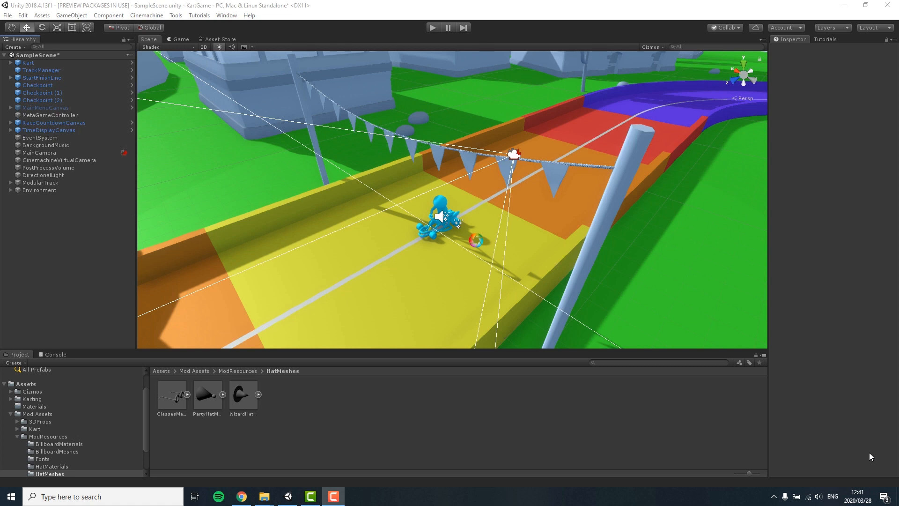
mouse_move(852, 449)
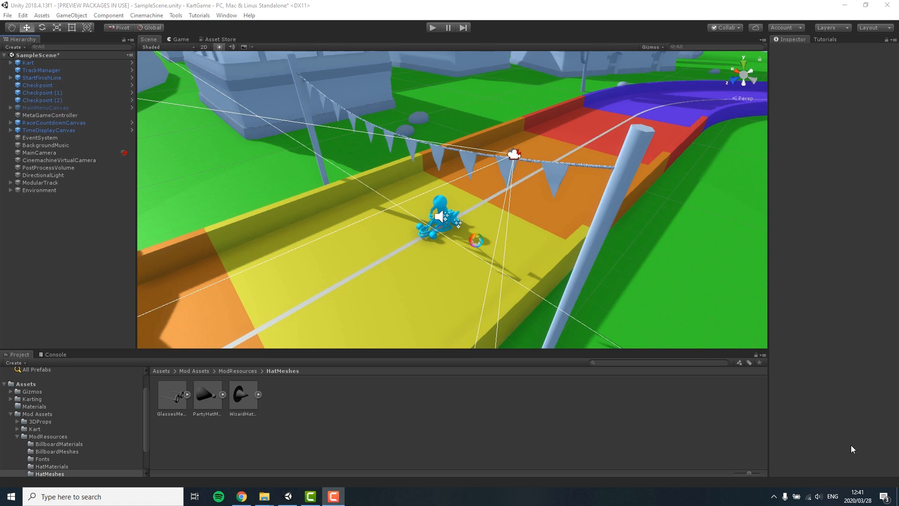
- Add a GhostKart prefab to the scene and assign Kart and GhostKart to GhostManager with Recording on
left_click(27, 62)
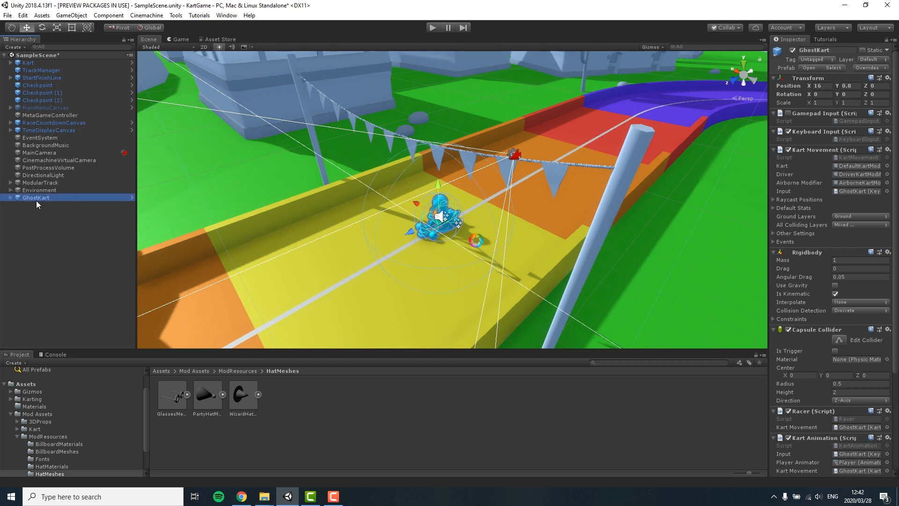
left_click(161, 370)
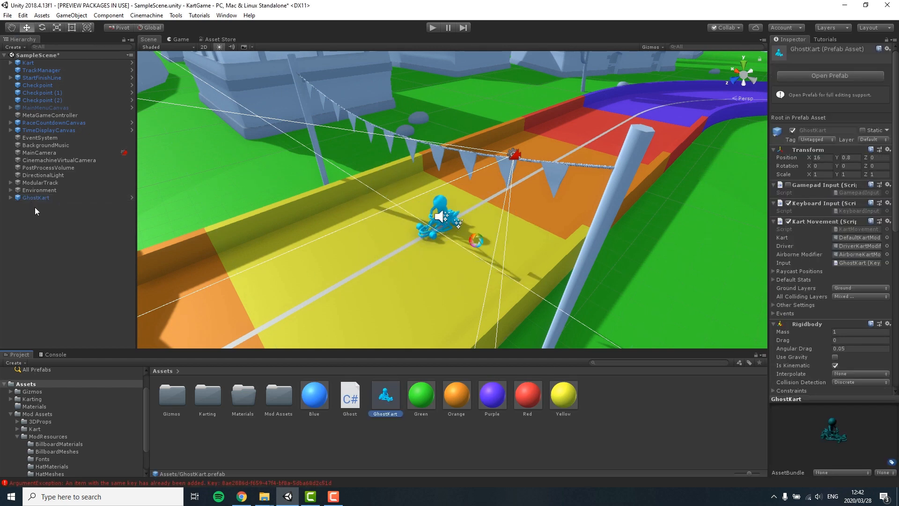
right_click(36, 198)
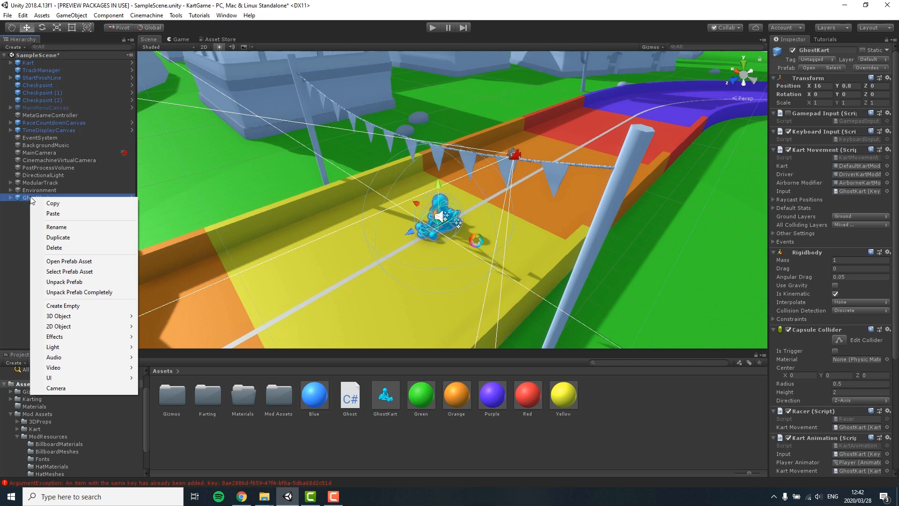
left_click(69, 262)
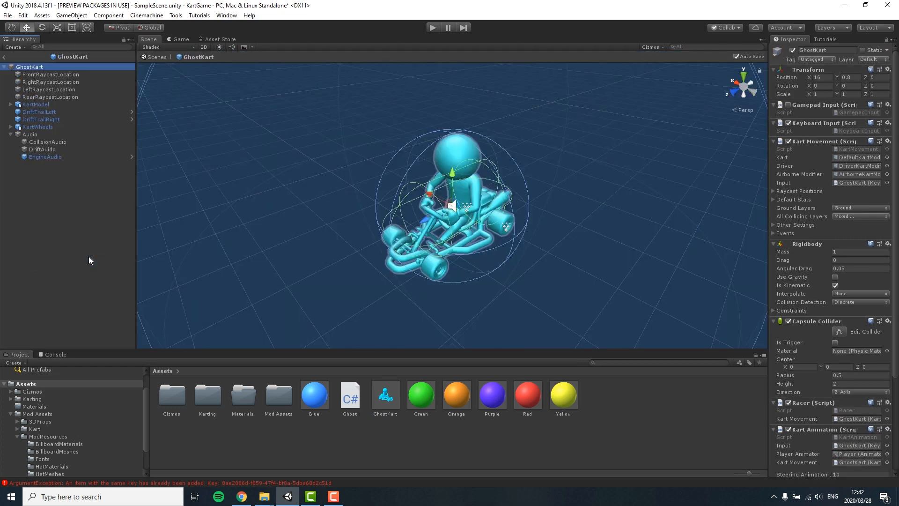
left_click(51, 74)
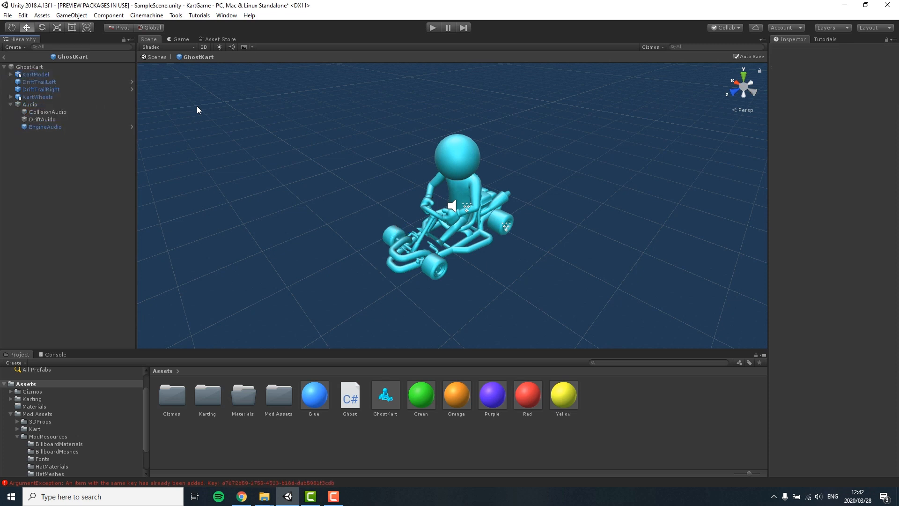
left_click(40, 82)
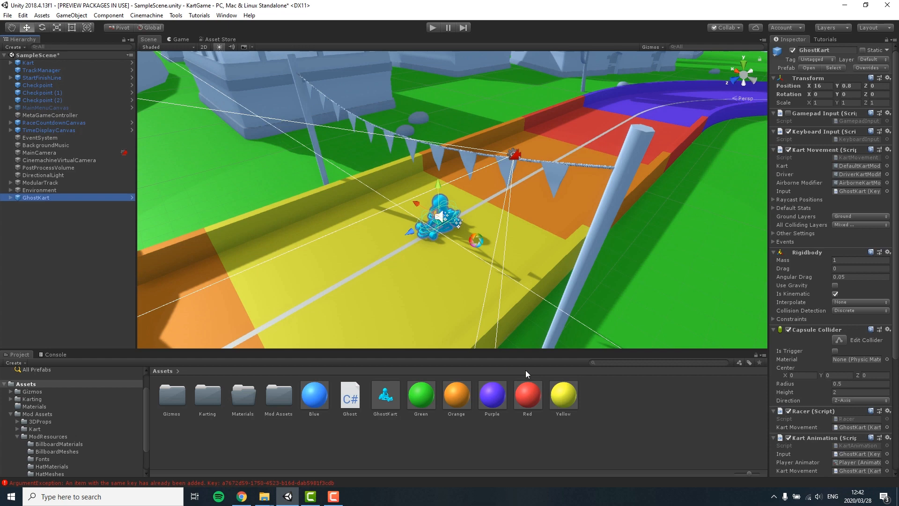
right_click(401, 441)
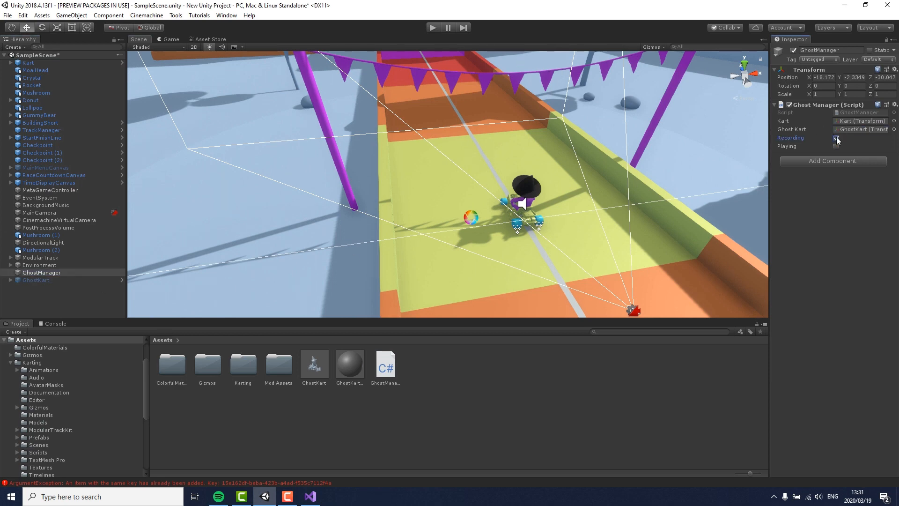
- Play-test a race with recording on, stop, and open the TrackManager script
left_click(167, 40)
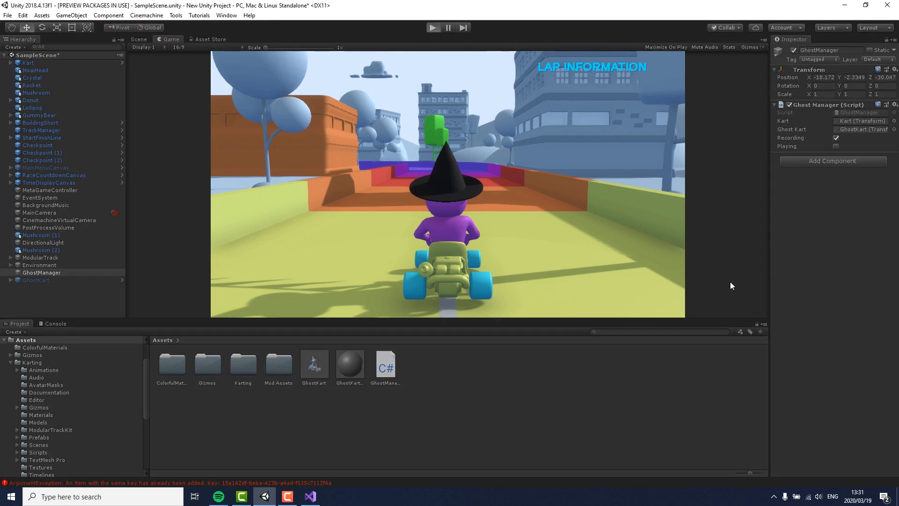
left_click(433, 28)
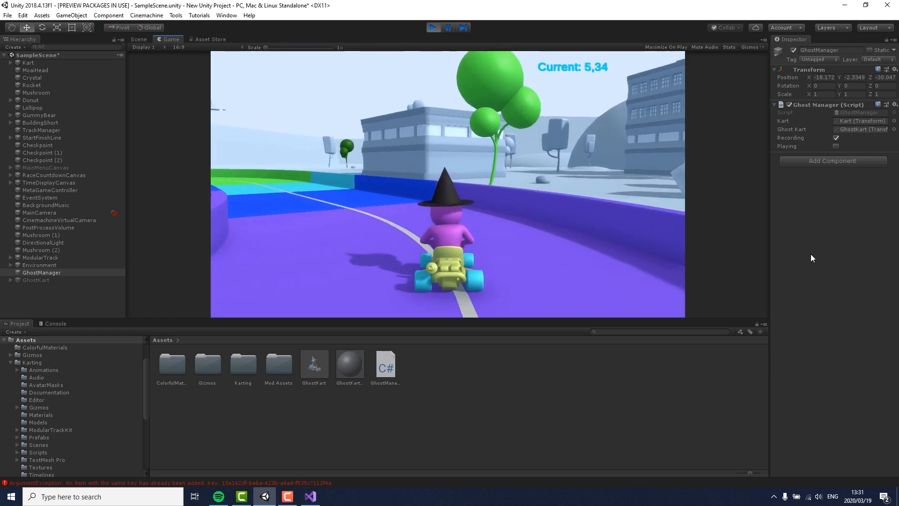
left_click(138, 39)
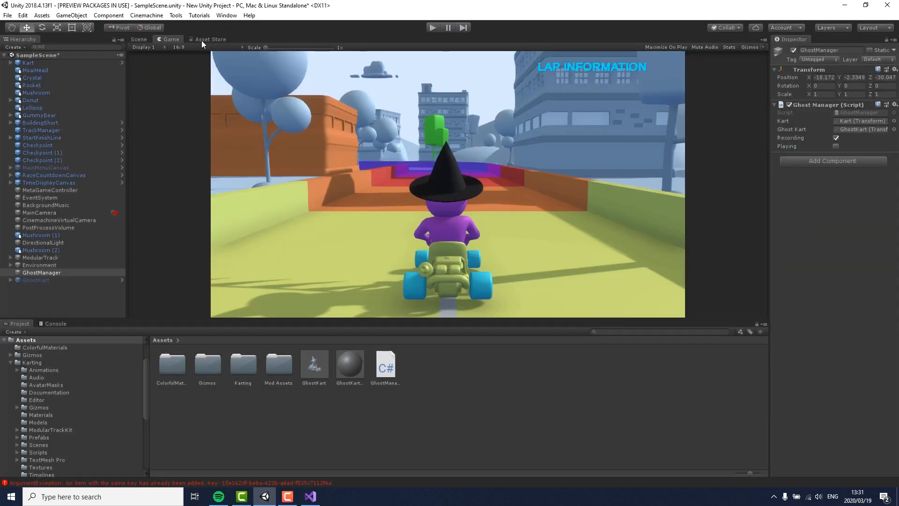
left_click(139, 39)
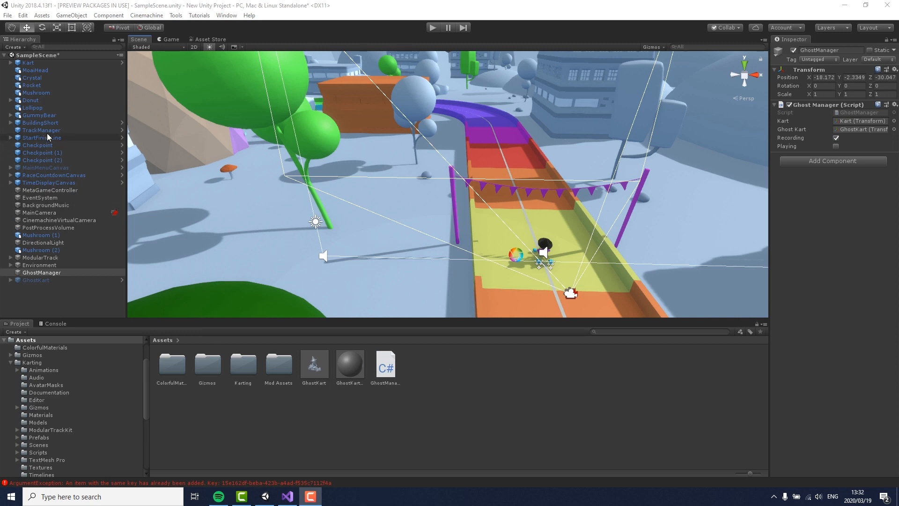
left_click(41, 130)
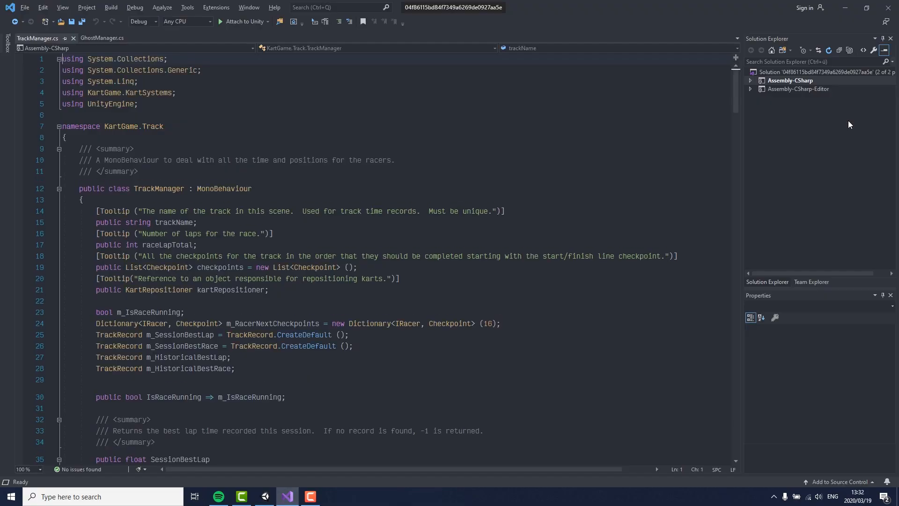
- Add 'public GhostManager ghostManager;' below kartRepositioner in TrackManager and return to Unity
scroll("down", 3)
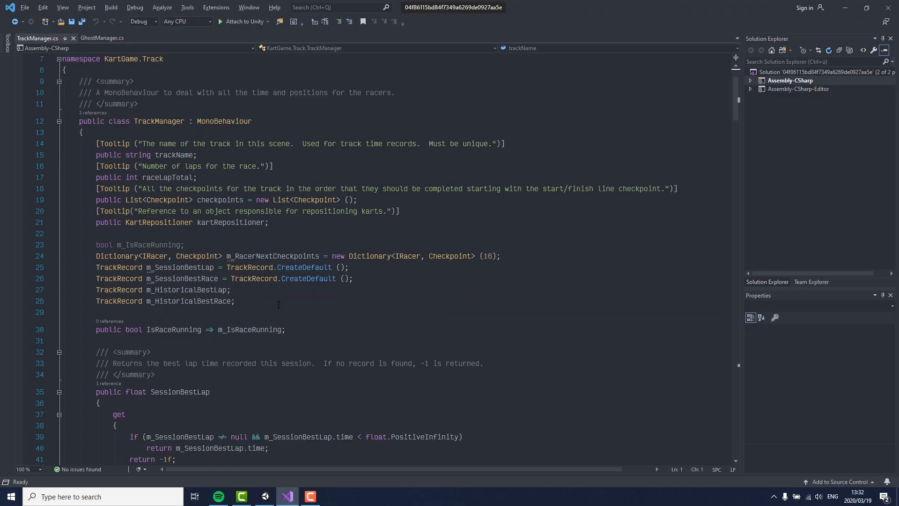
left_click(269, 223)
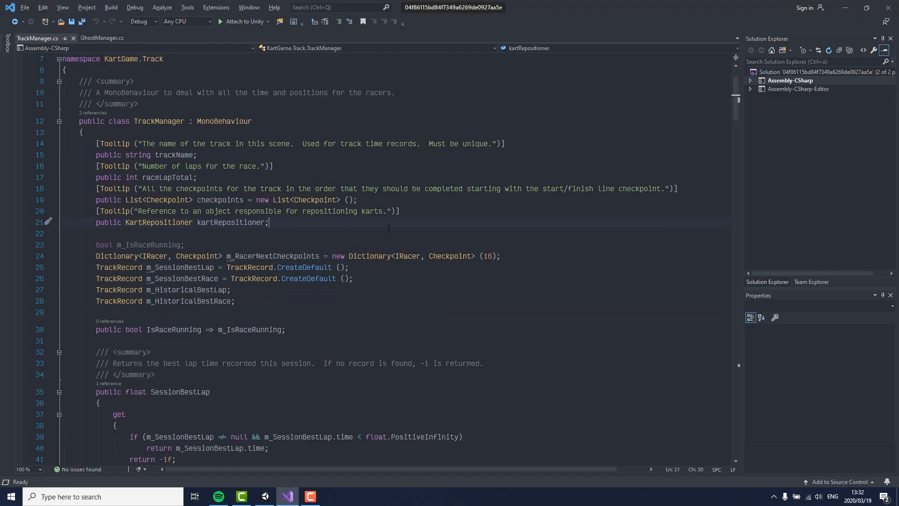
type("public GhostManager ghostManager;")
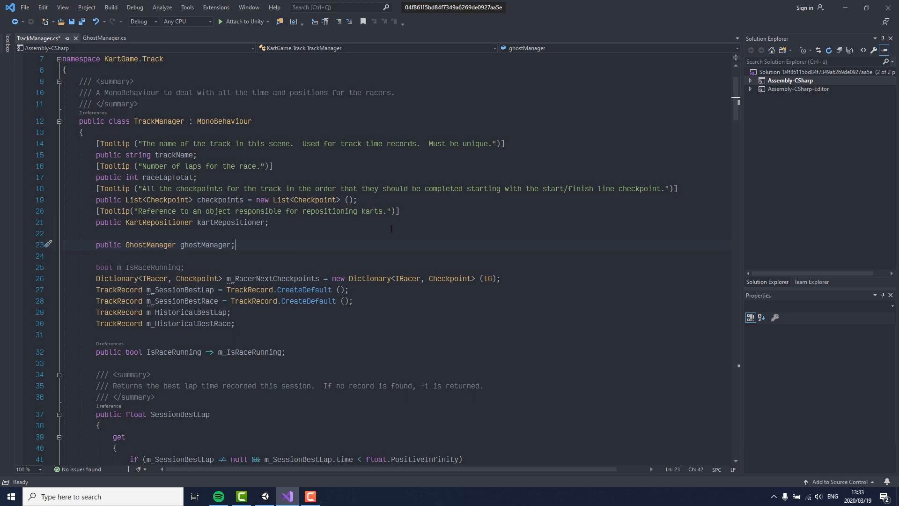
left_click(264, 496)
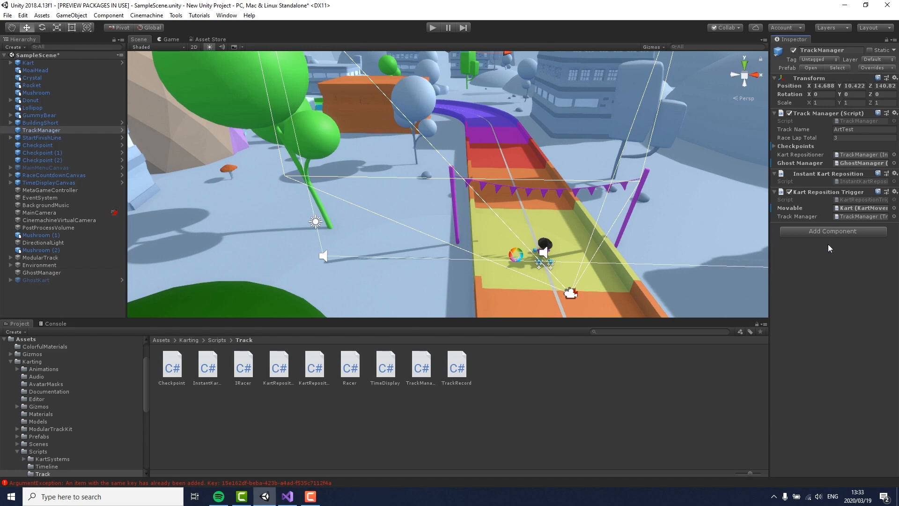
- Return to the TrackManager script in Visual Studio after linking the GhostManager field
left_click(287, 497)
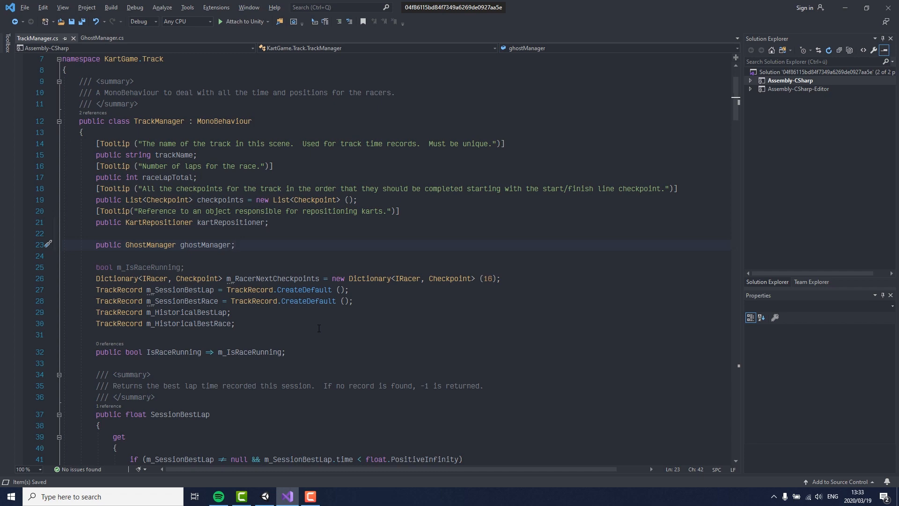
- In StartRace() set ghostManager.recording = true and ghostManager.playing = false; StopRace() stops recording
scroll("down", 3)
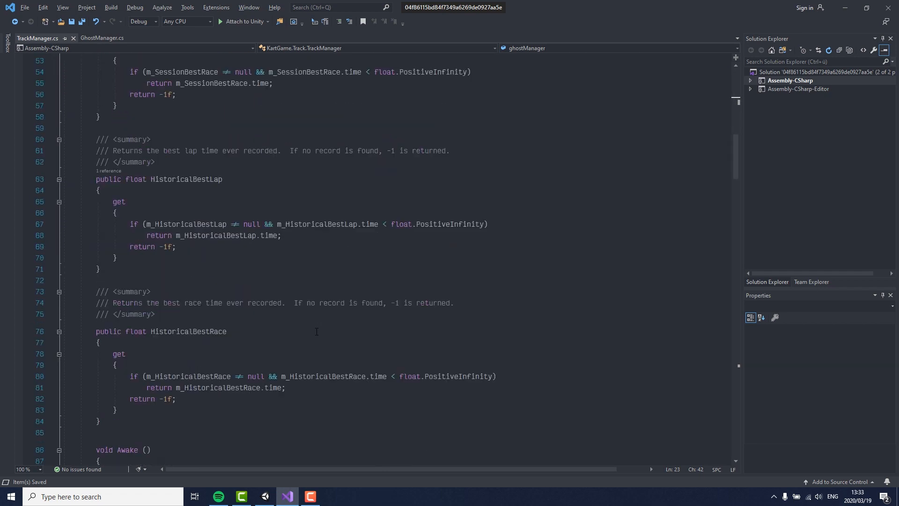
scroll("down", 3)
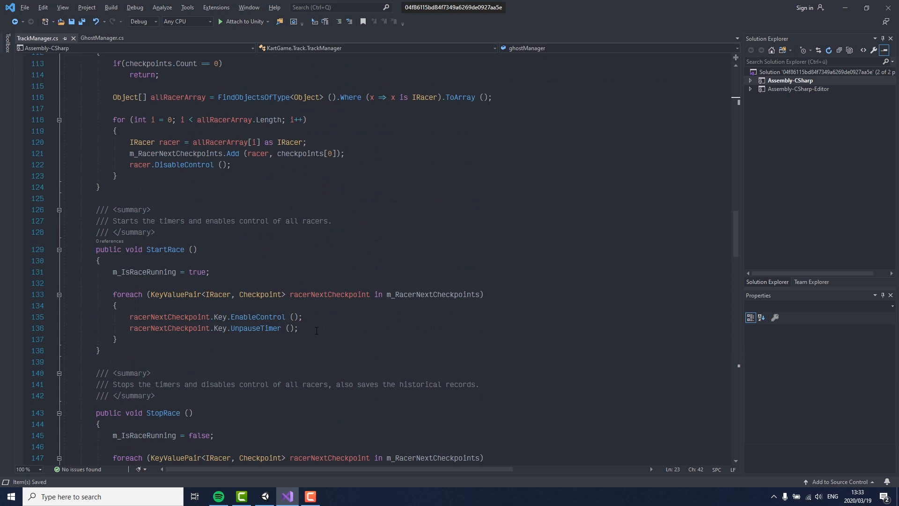
left_click(231, 204)
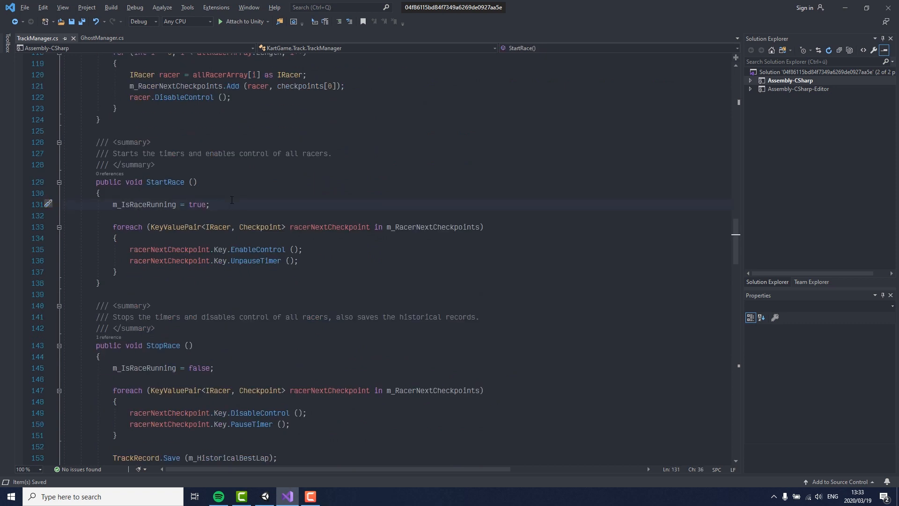
type("ghostManager")
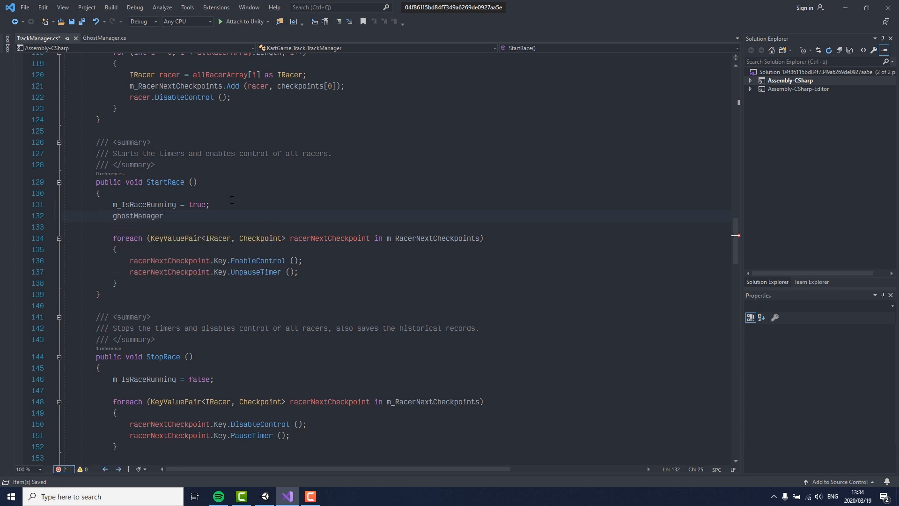
type(".recording = true;")
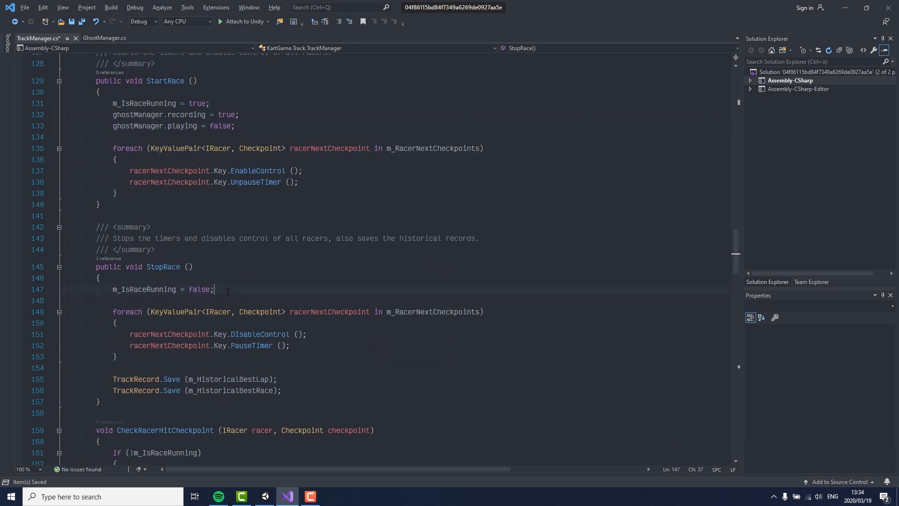
type("ghostma")
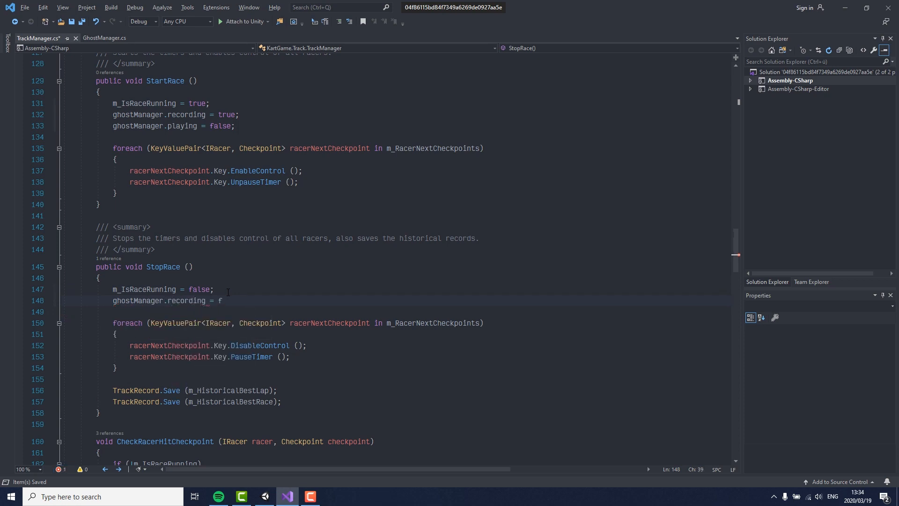
- Test the race in Play mode, then bring the GhostManager script back up
left_click(264, 497)
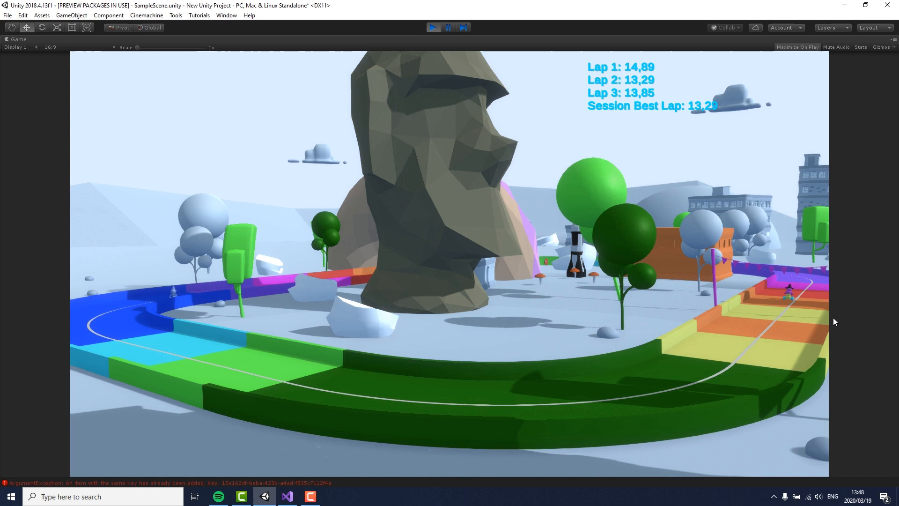
left_click(287, 497)
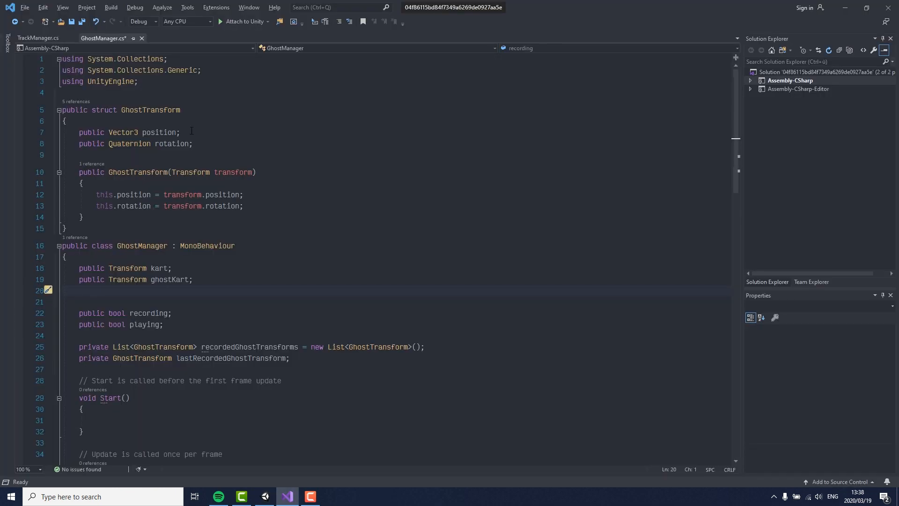
- Add 'using Cinemachine;' and declare public cameraPlaceholder and cinemachineCam fields in GhostManager
type("u")
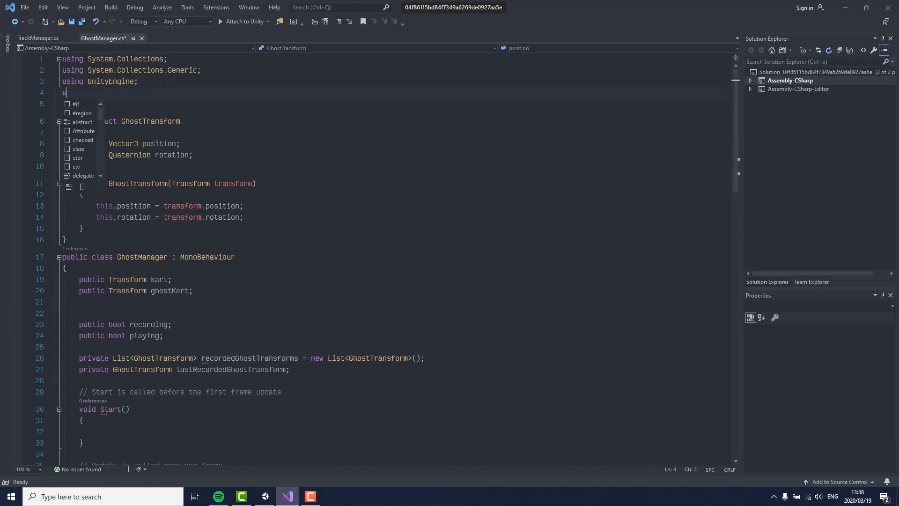
type("sing Cinemachine")
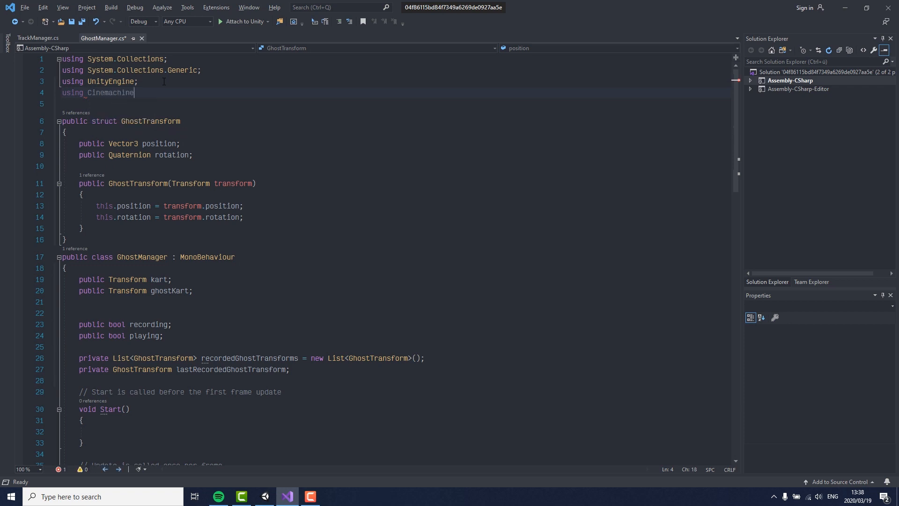
type(";")
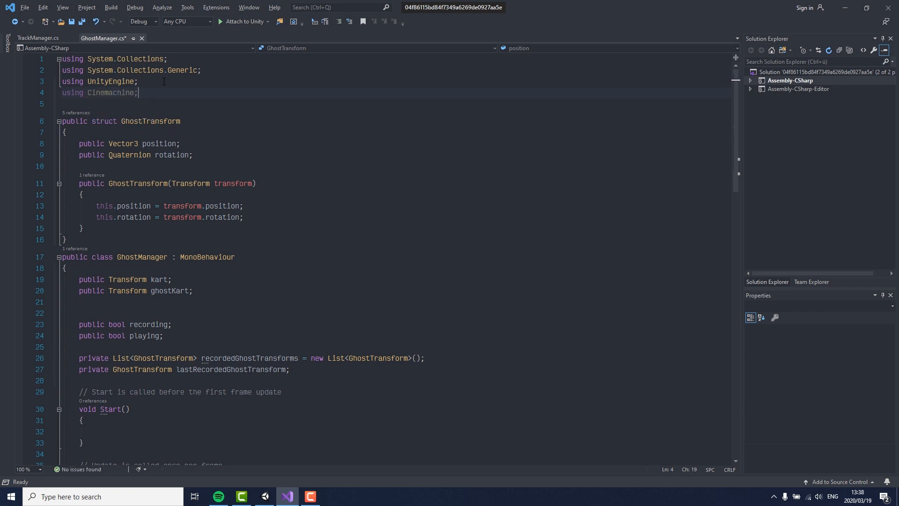
type("pu")
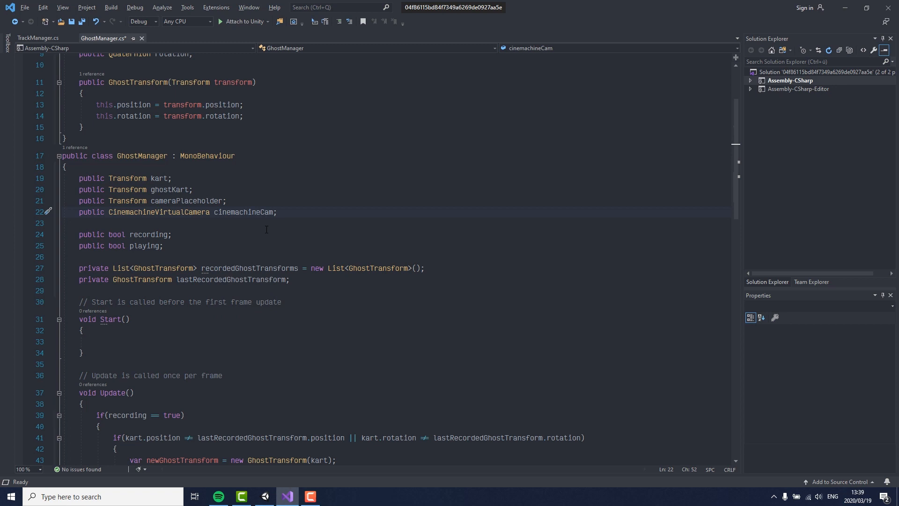
- Begin setting cinemachineCam.LookAt in Play(), then launch the web karting game
scroll("down", 3)
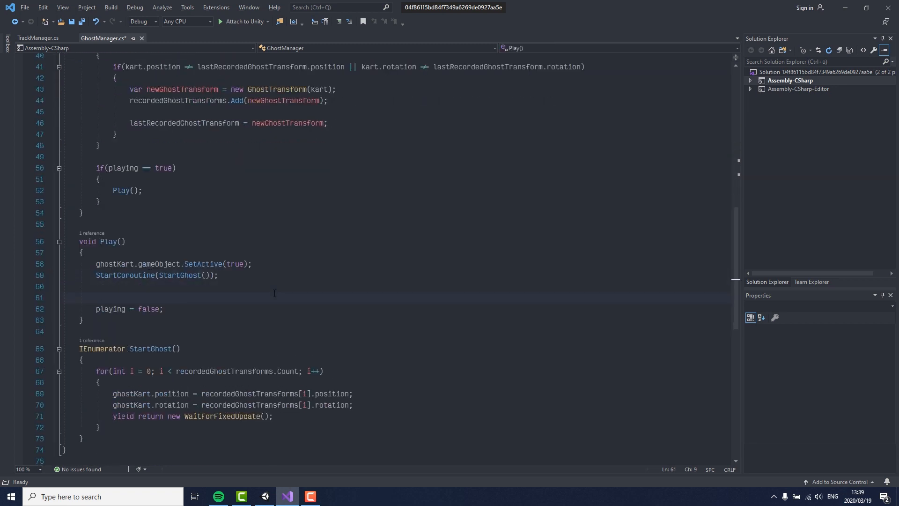
type("cinemachineCam")
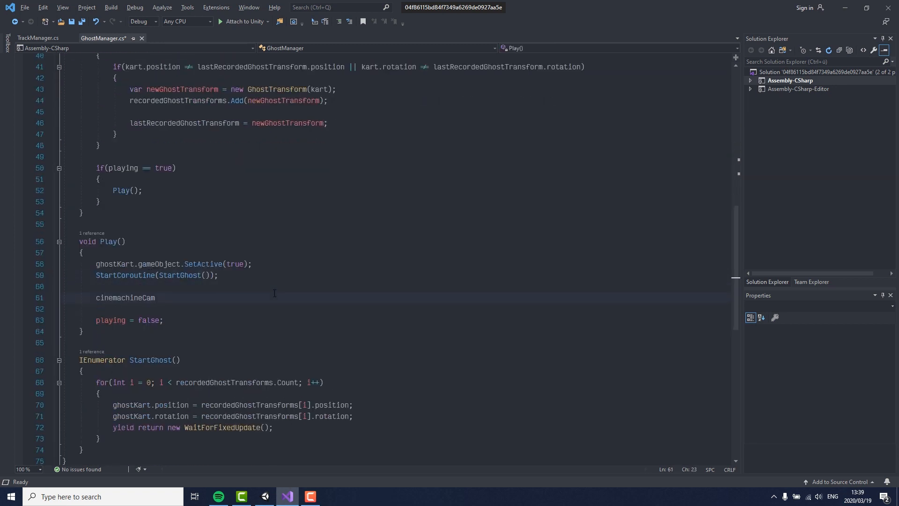
type(".LookAt")
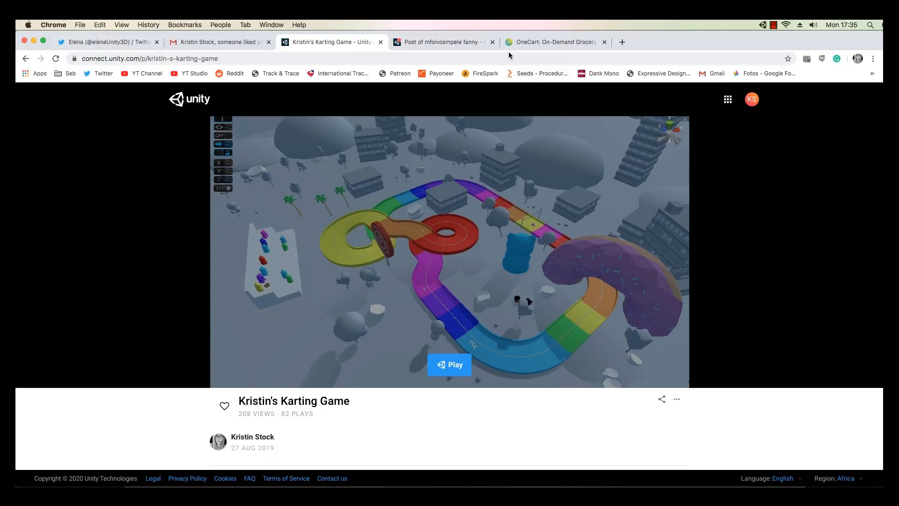
left_click(449, 364)
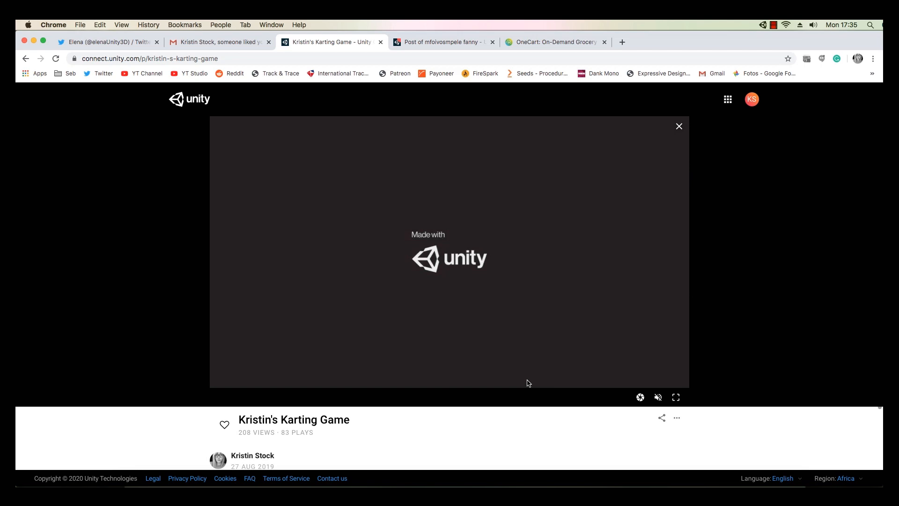